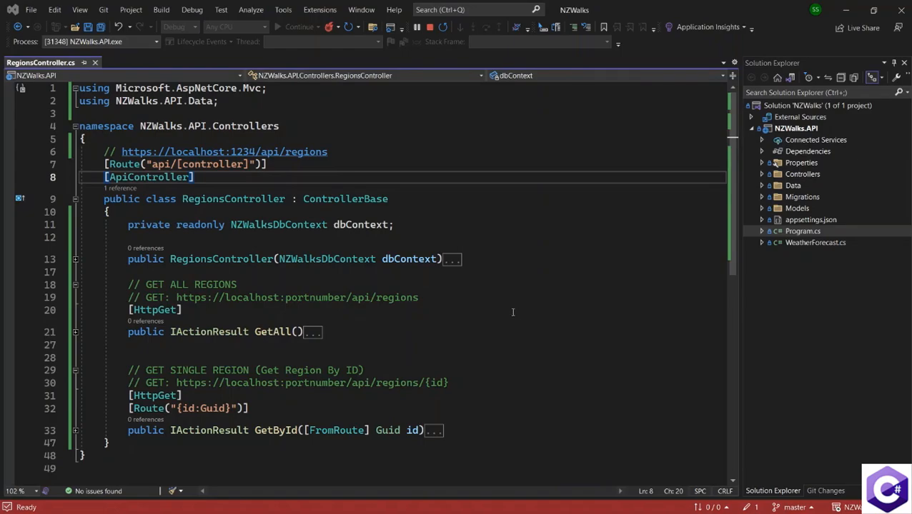
mouse_move(291, 332)
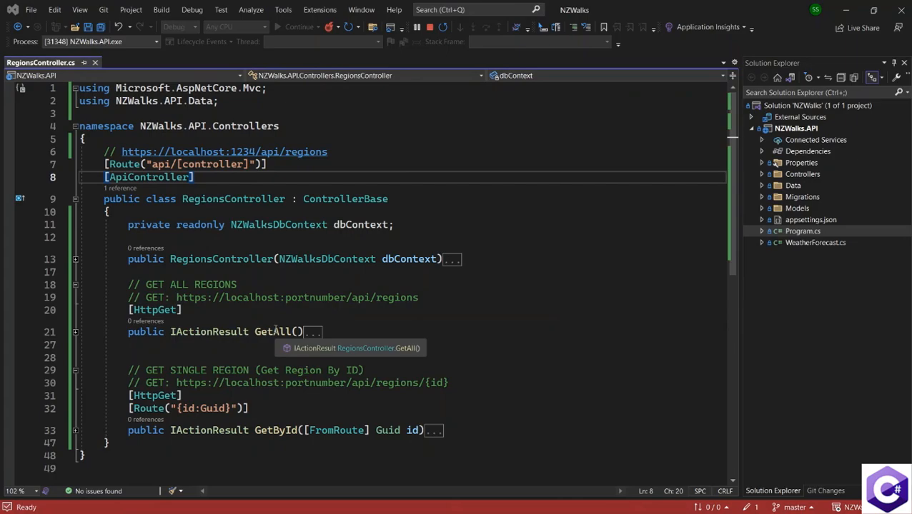
Step: Expand the collapsed GetAll method to show it loading regions and returning Ok
click(289, 331)
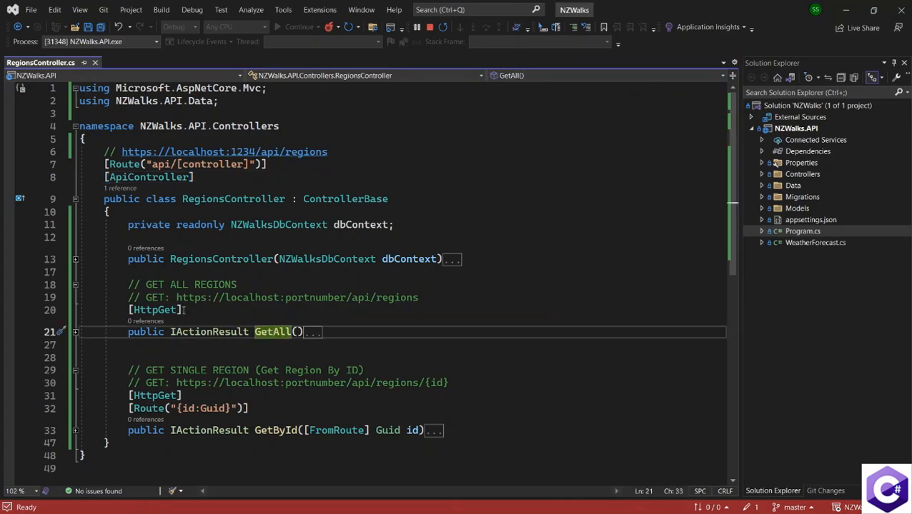
click(72, 332)
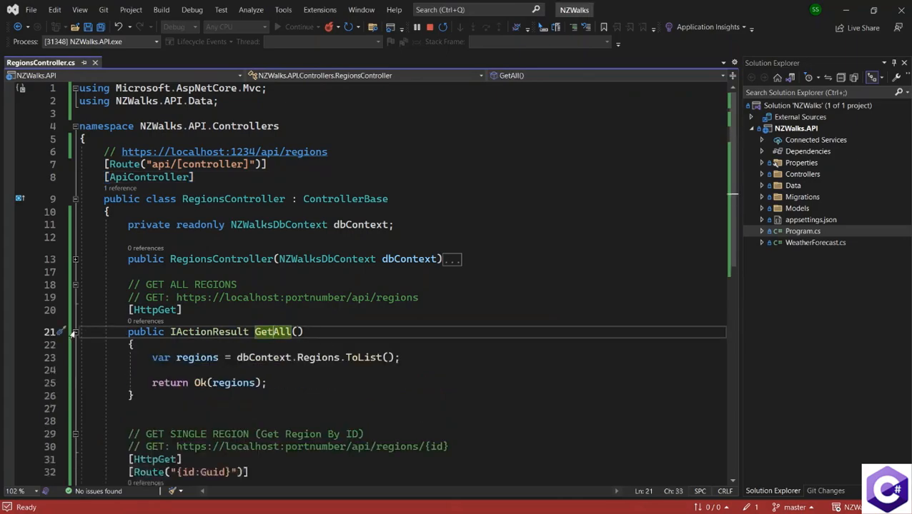
scroll(down, 3)
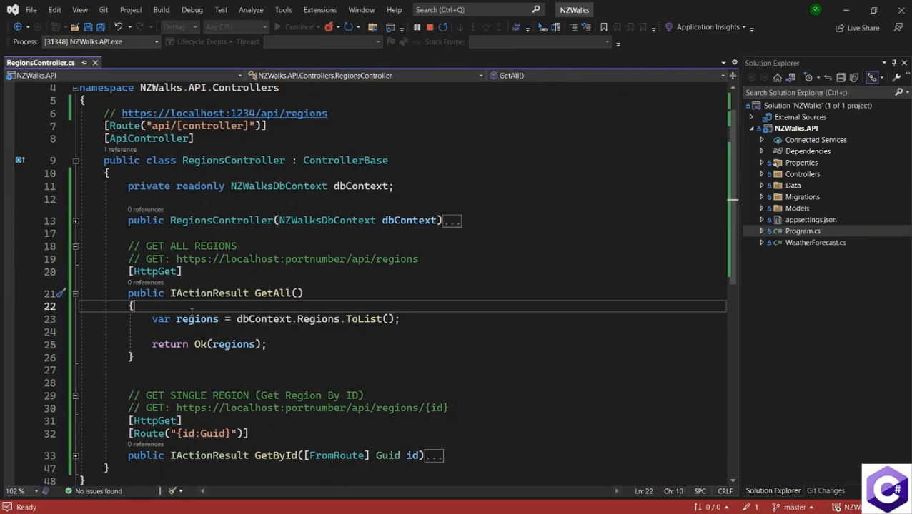
mouse_move(198, 320)
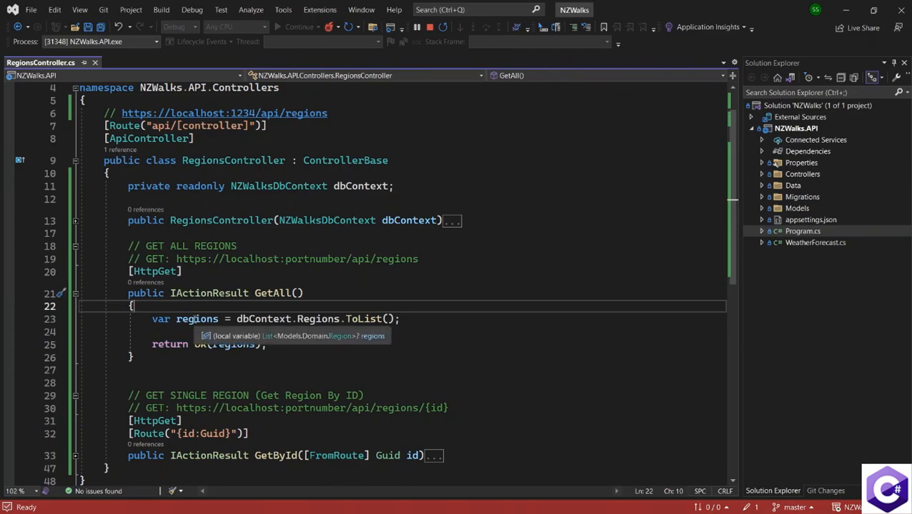
mouse_move(211, 331)
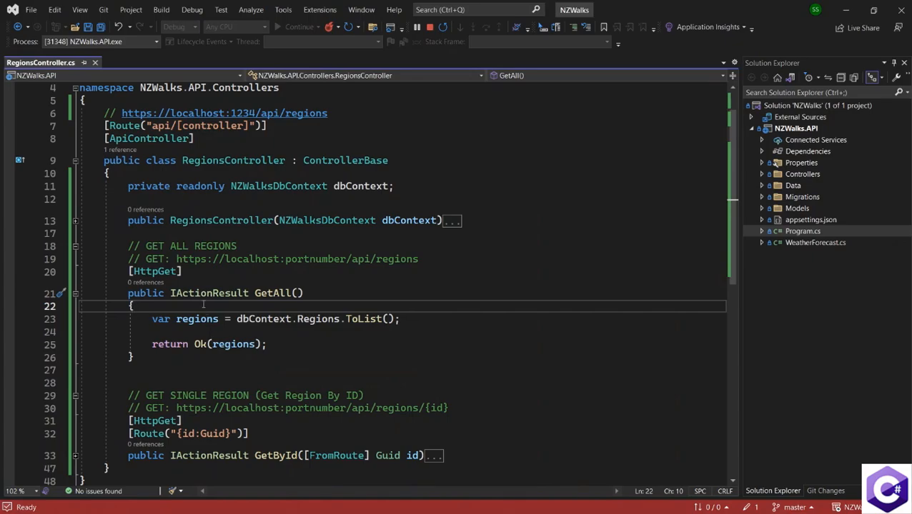
Step: Add GetAll comments: get domain models from database, map domain models to DTOs, return DTOs
text(/)
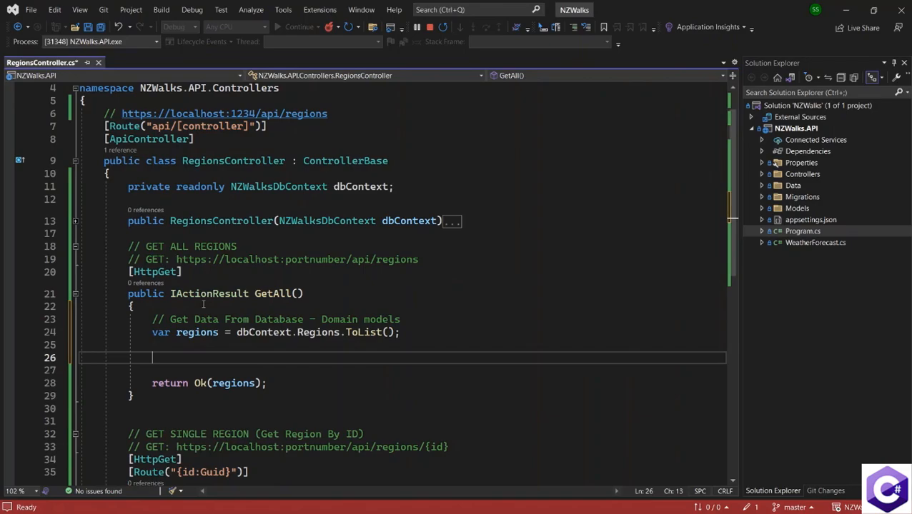
text(// Map)
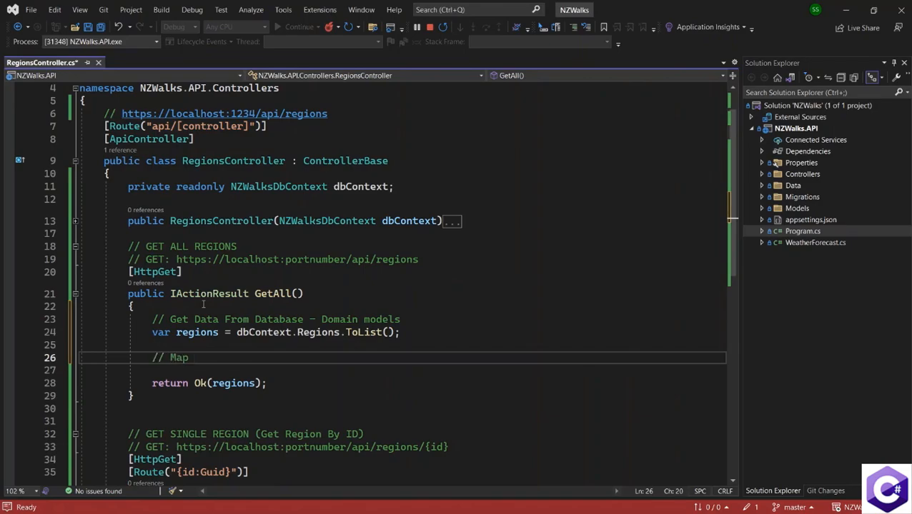
text(Domain Mod)
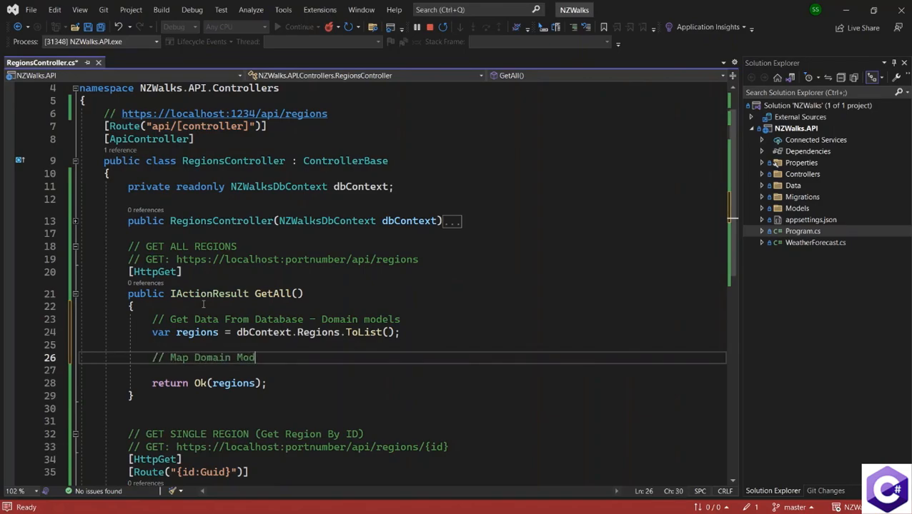
text(els to Da)
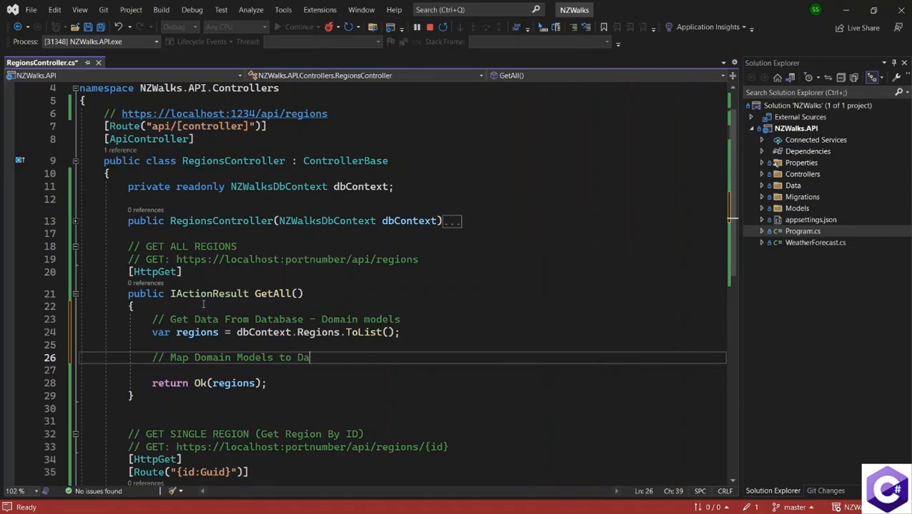
text(TOS)
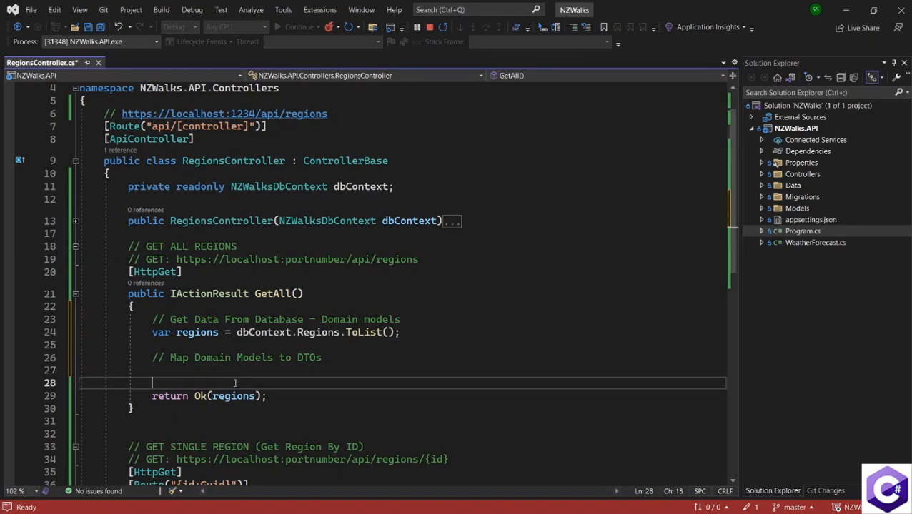
text(// R)
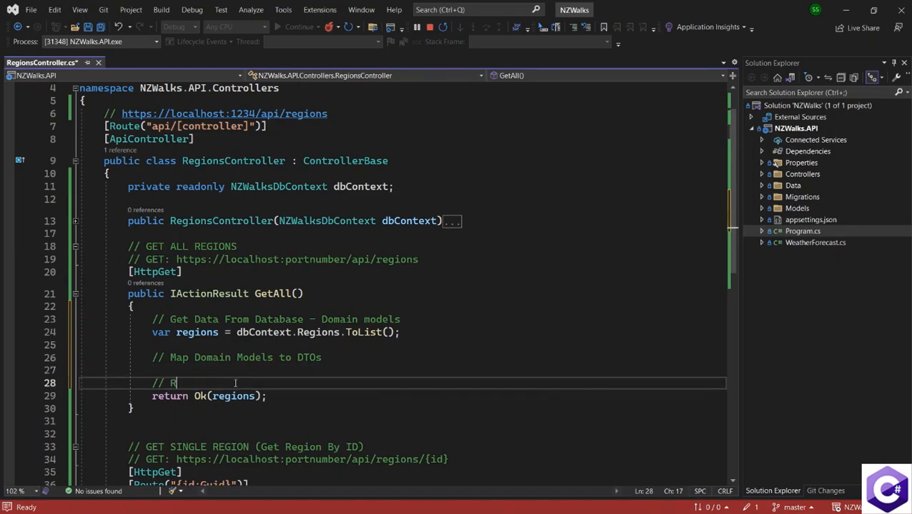
text(eturn DTOs)
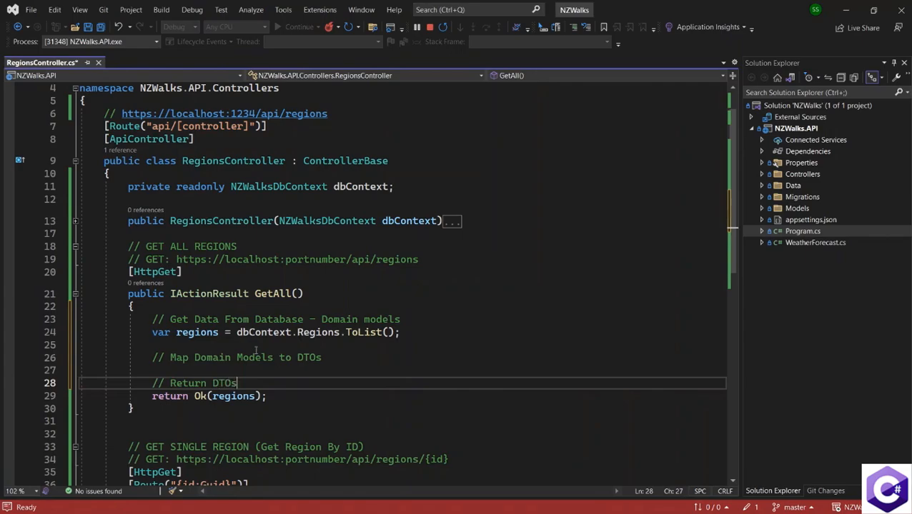
mouse_move(198, 331)
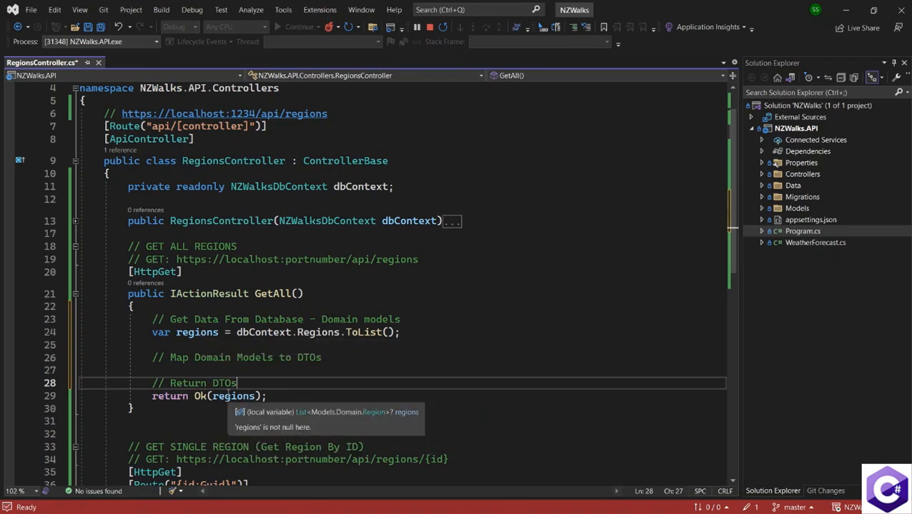
mouse_move(245, 374)
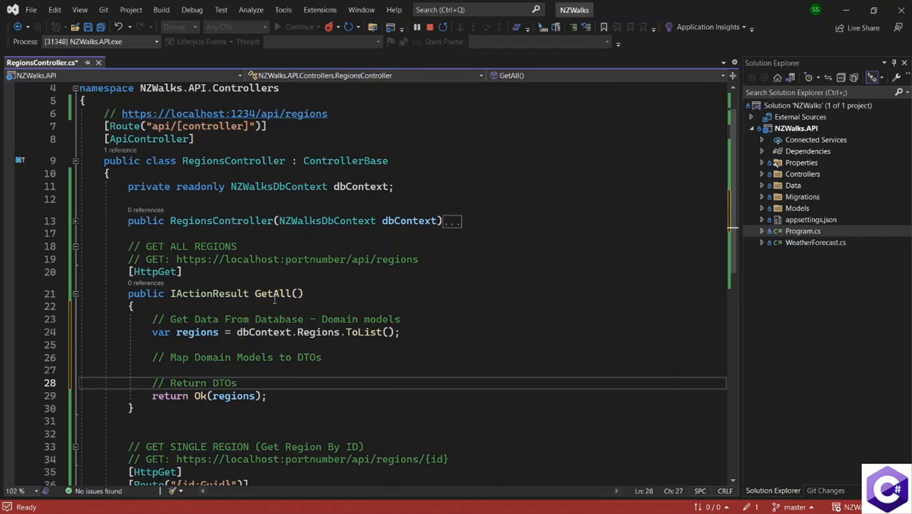
double_click(274, 295)
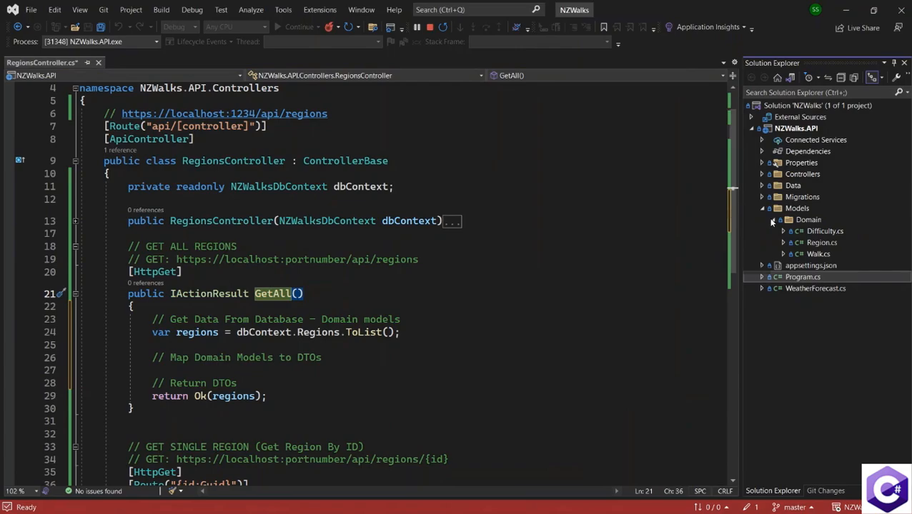
Step: Create a DTO folder under Models in the NZWalks.API project
click(772, 220)
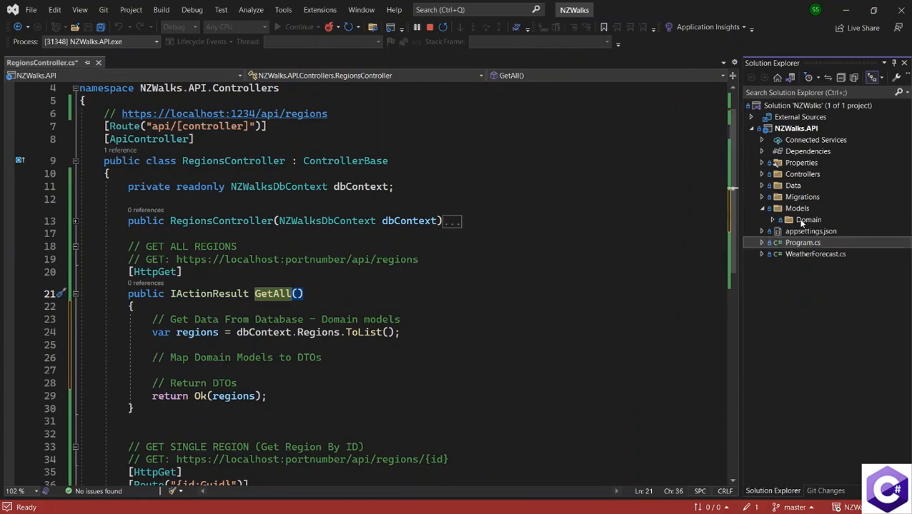
right_click(806, 220)
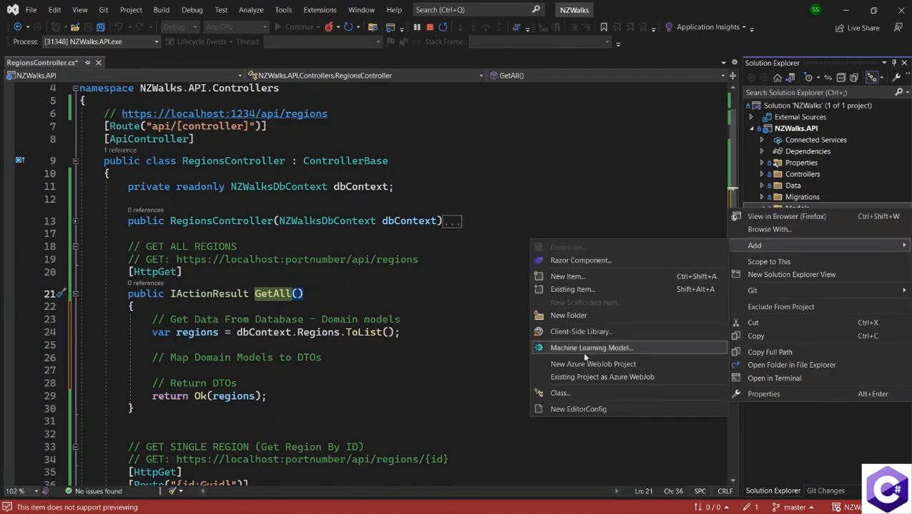
mouse_move(568, 316)
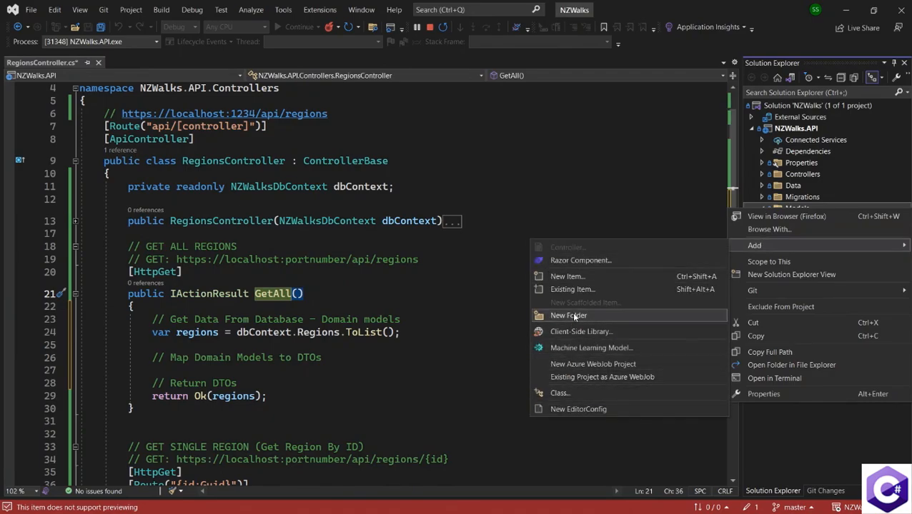
click(566, 316)
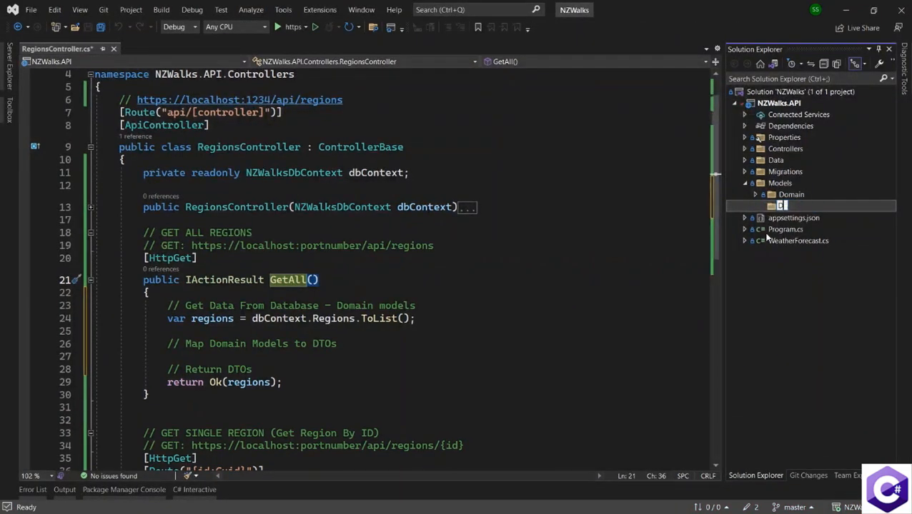
text(DTOs)
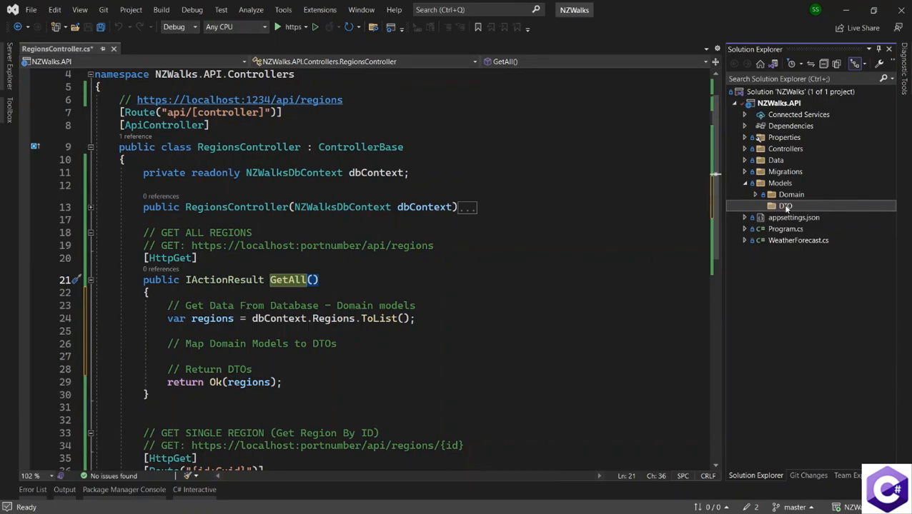
right_click(786, 206)
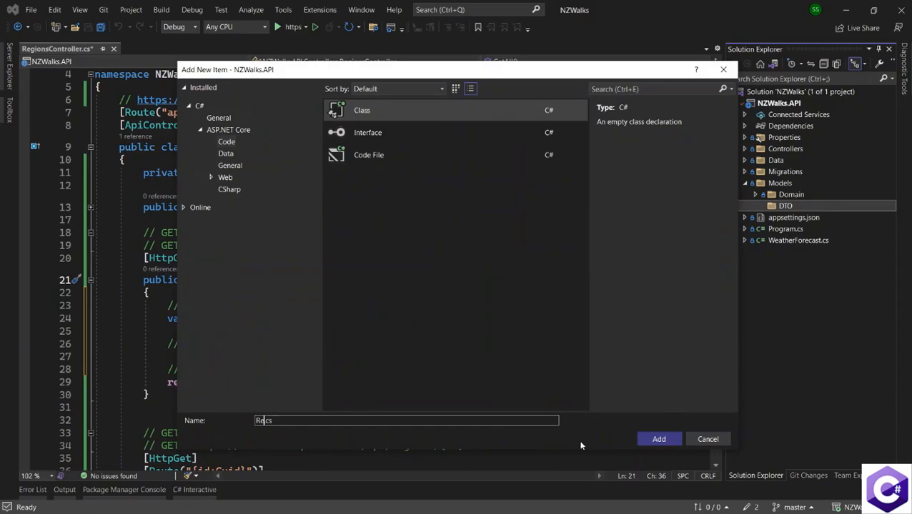
Step: Add an empty RegionDto class file named RegionDto.cs to the DTO folder
text(RegionDto.cs)
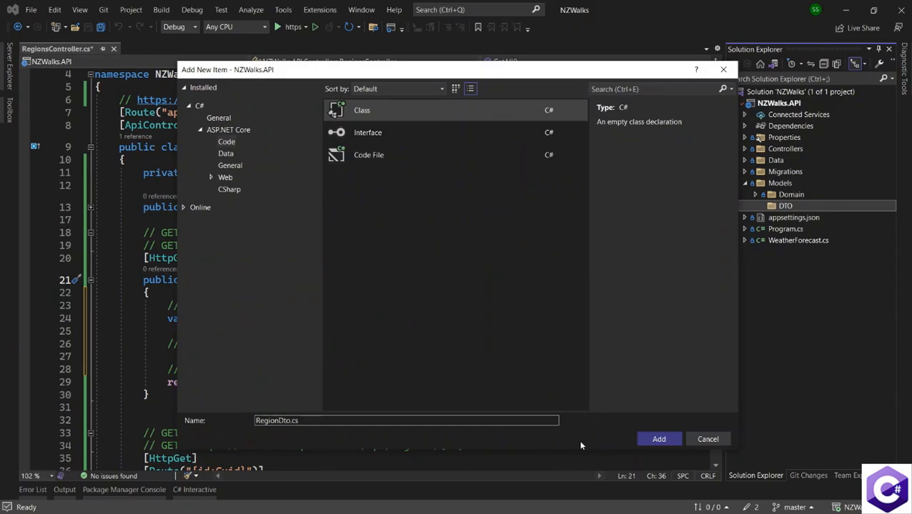
click(657, 439)
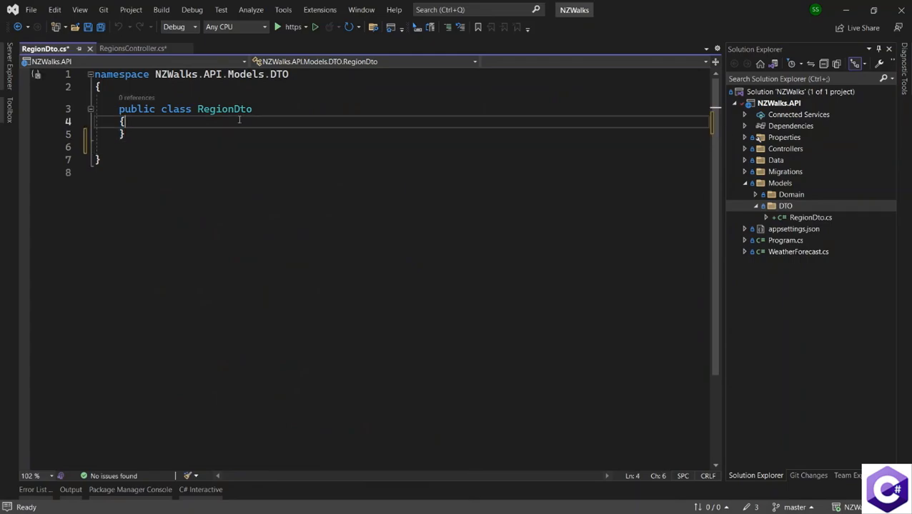
text(public RegionDto() { })
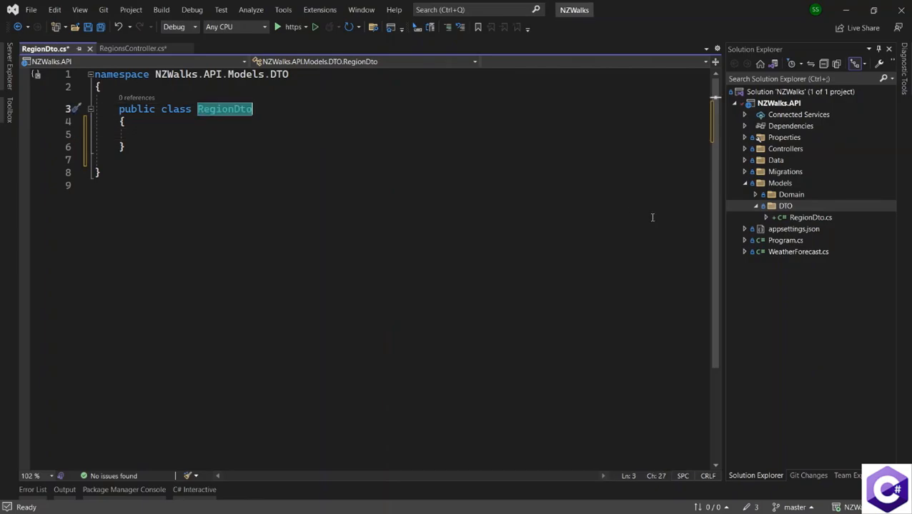
click(753, 194)
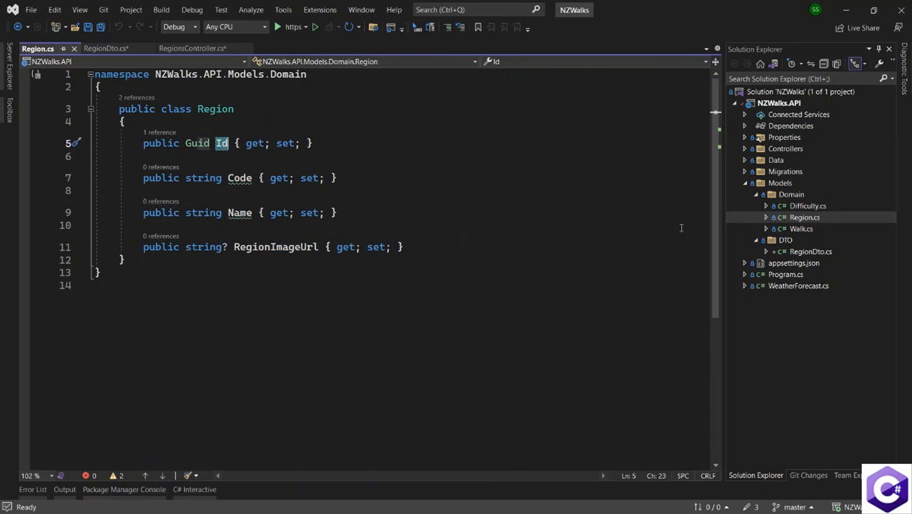
mouse_move(251, 213)
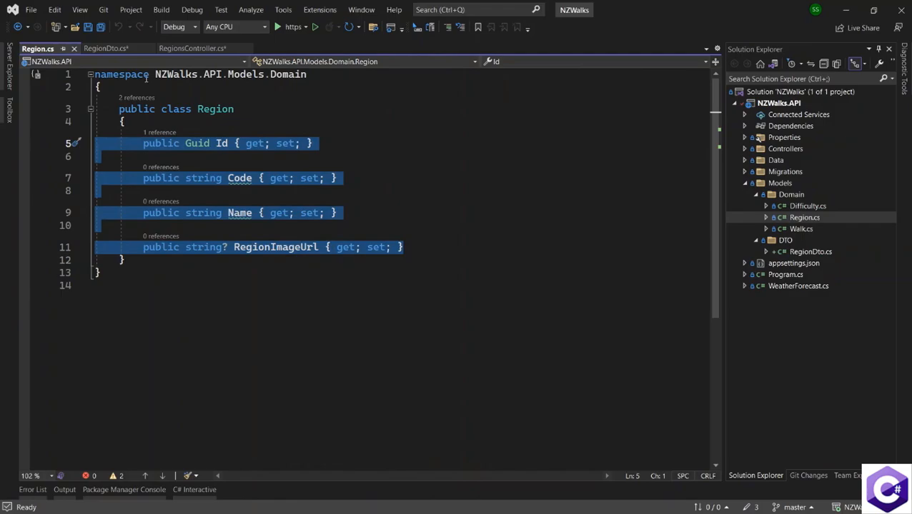
Step: Paste the Region properties Id, Code, Name and RegionImageUrl into RegionDto, then return to RegionsController
click(105, 48)
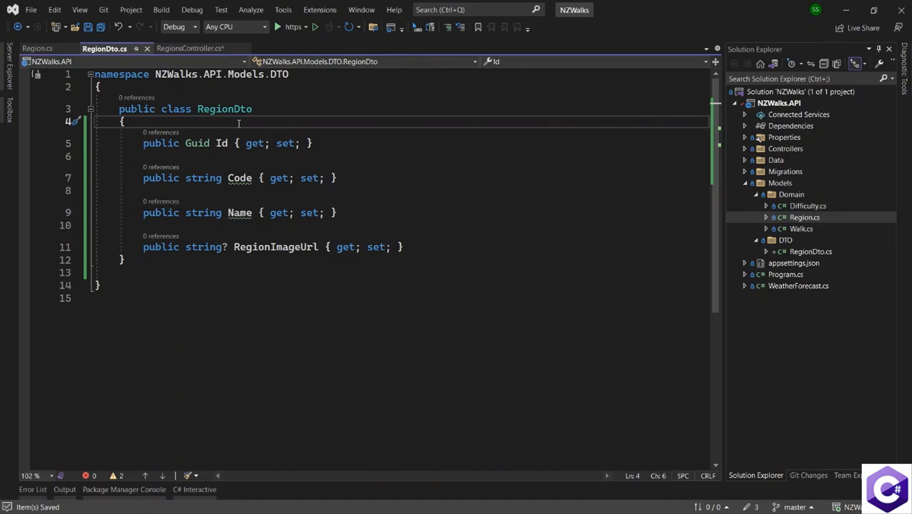
mouse_move(33, 49)
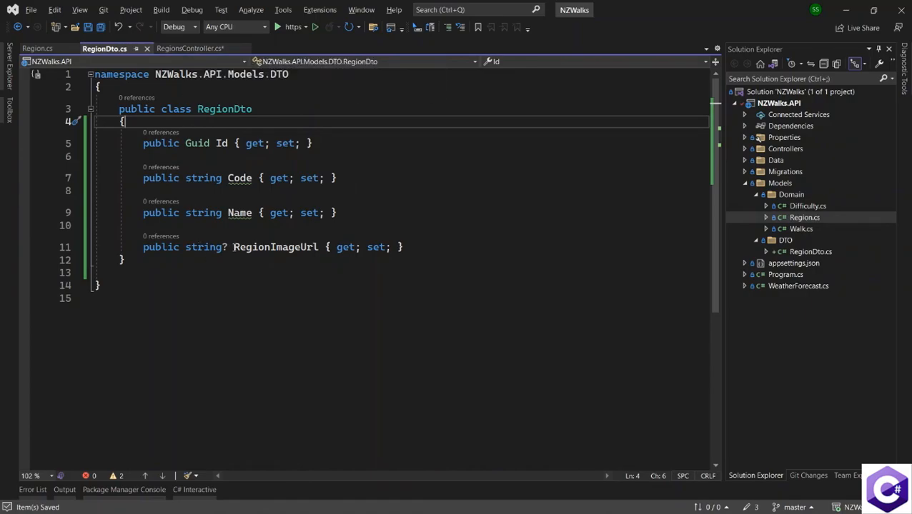
click(186, 48)
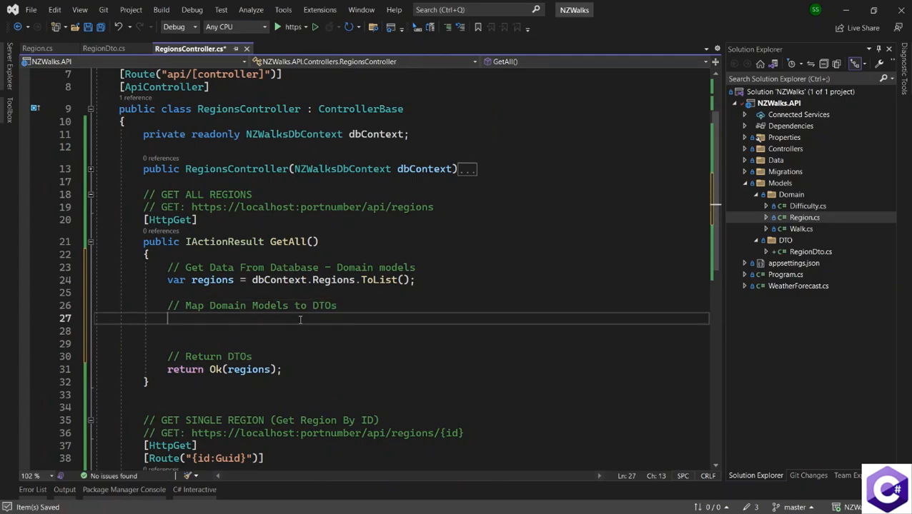
Step: Declare 'var regionsDto = new List<RegionDto>();' and begin a foreach over regions
text(var)
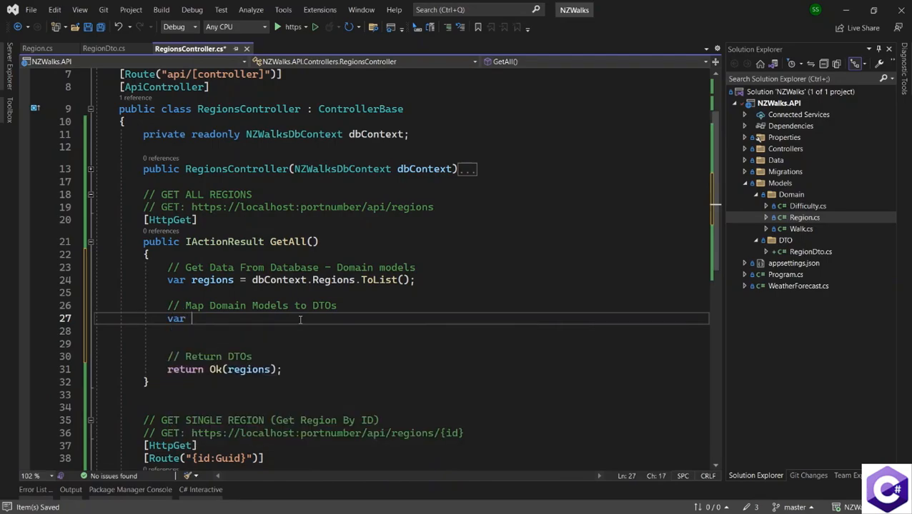
text(regionsDto = ne)
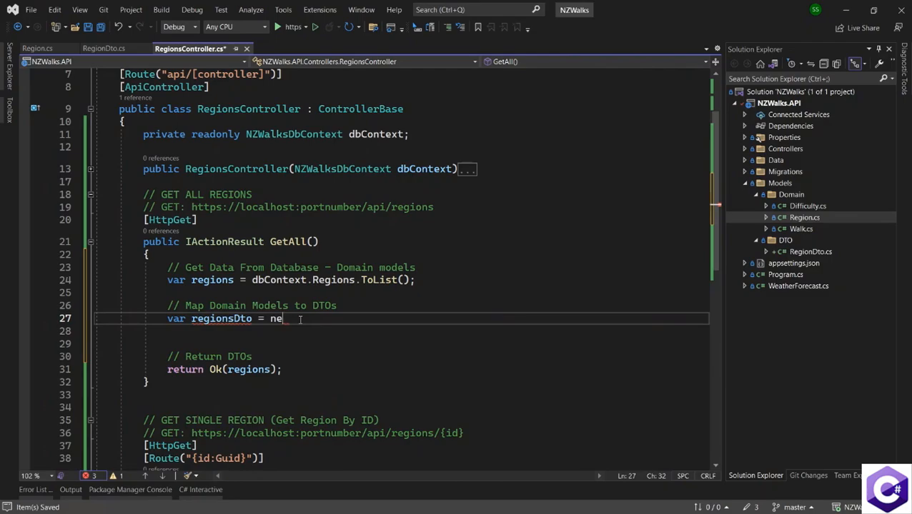
text(w List<>)
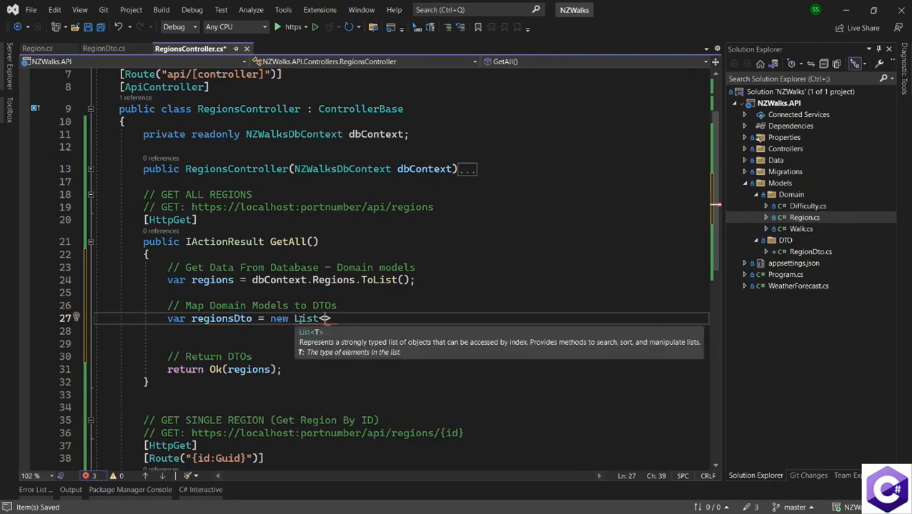
text(Regio)
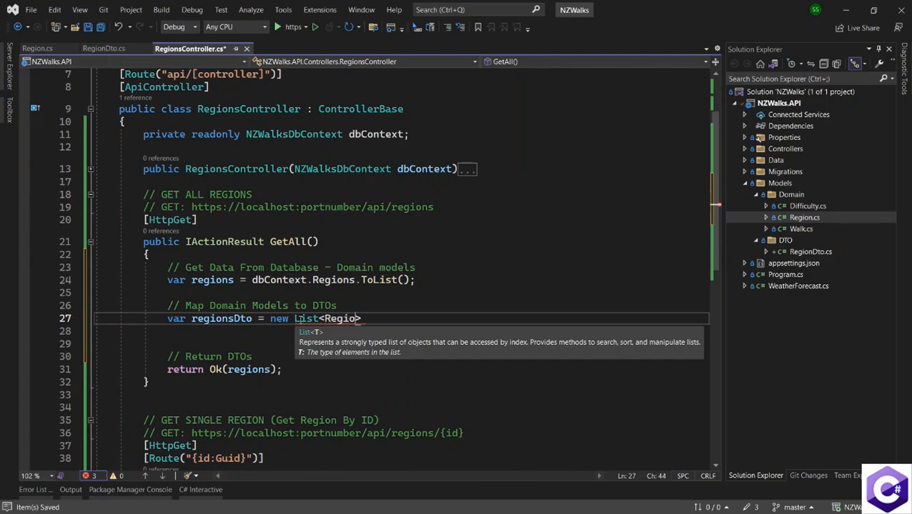
text(nDto)
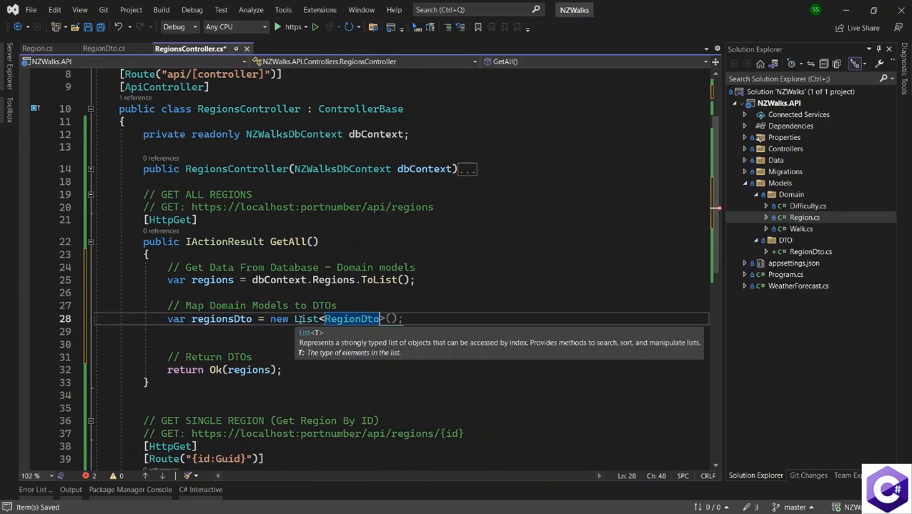
scroll(down, 3)
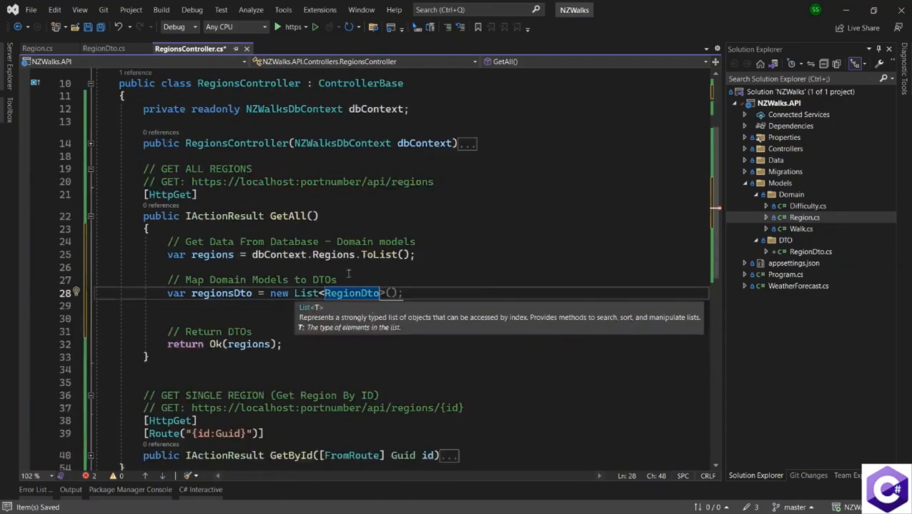
key(Enter)
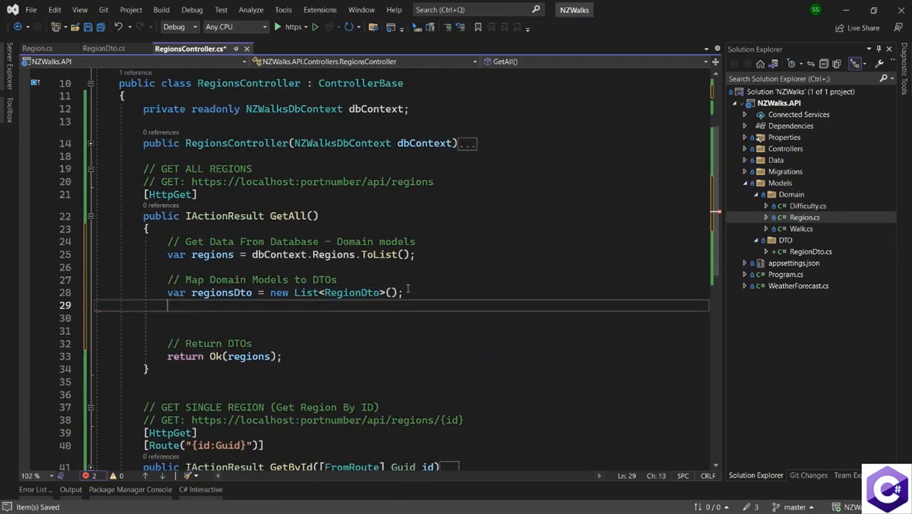
text(foreach (var region in regions) {)
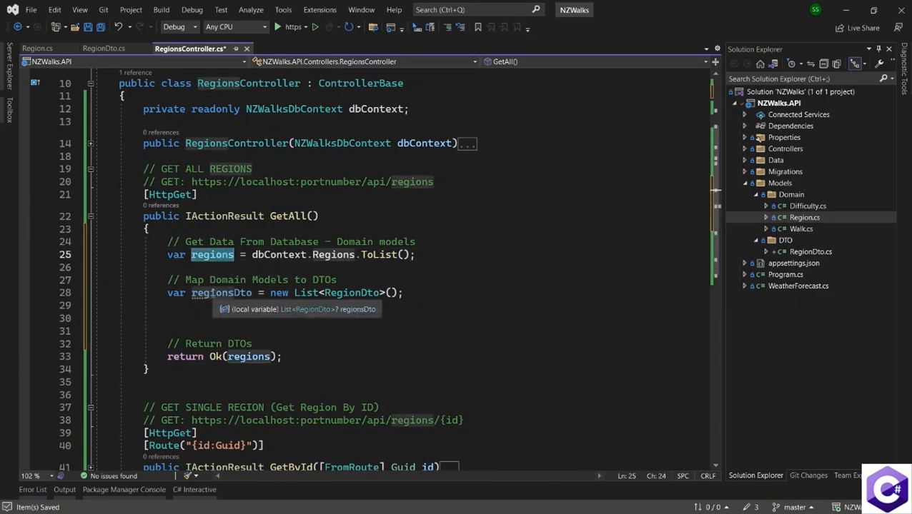
Step: Insert a foreach loop over regions that adds a new RegionDto to regionsDto
text(for)
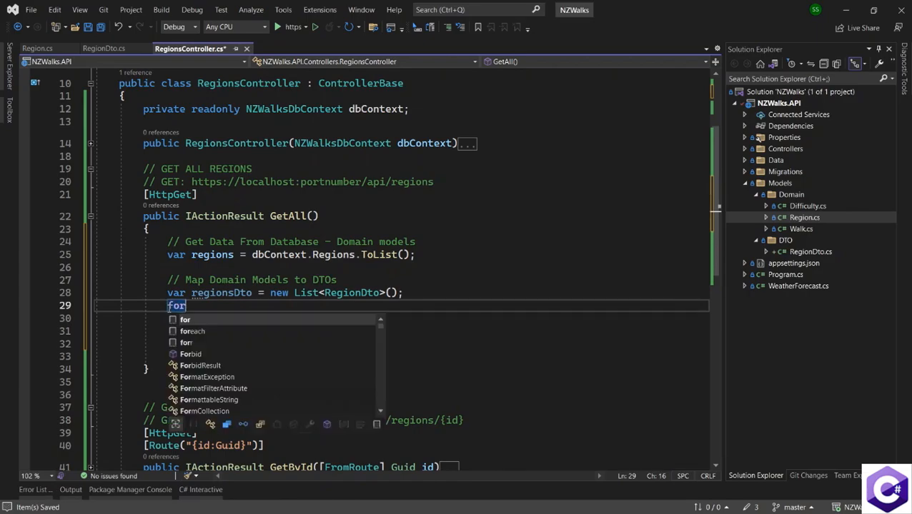
key(Tab)
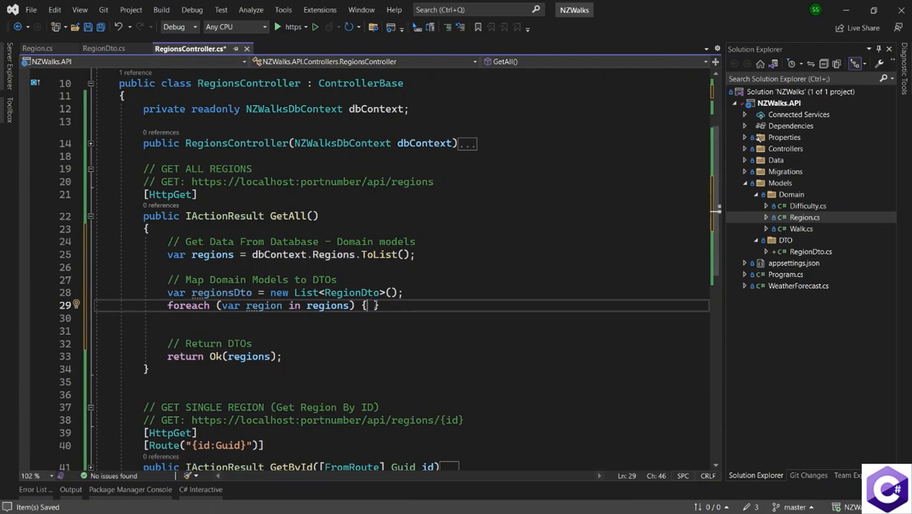
key(Enter)
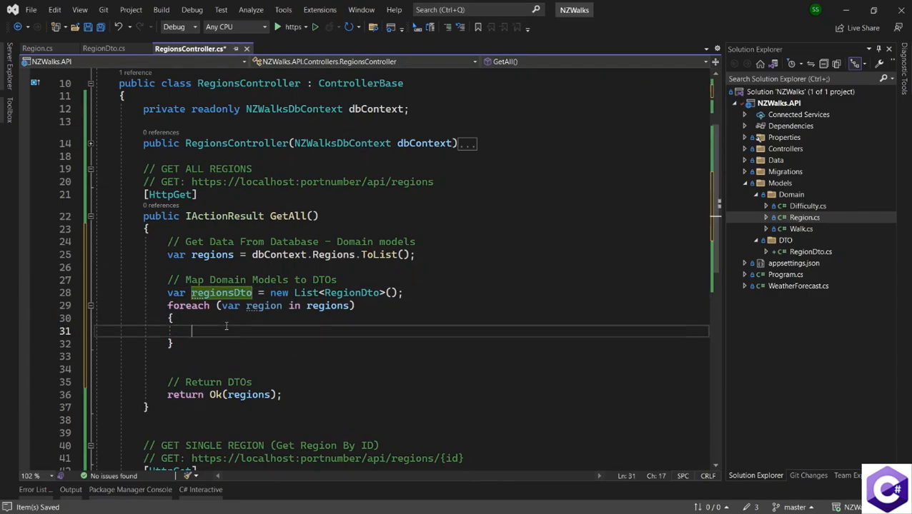
text(regionsDto.Add(new RegionDto())
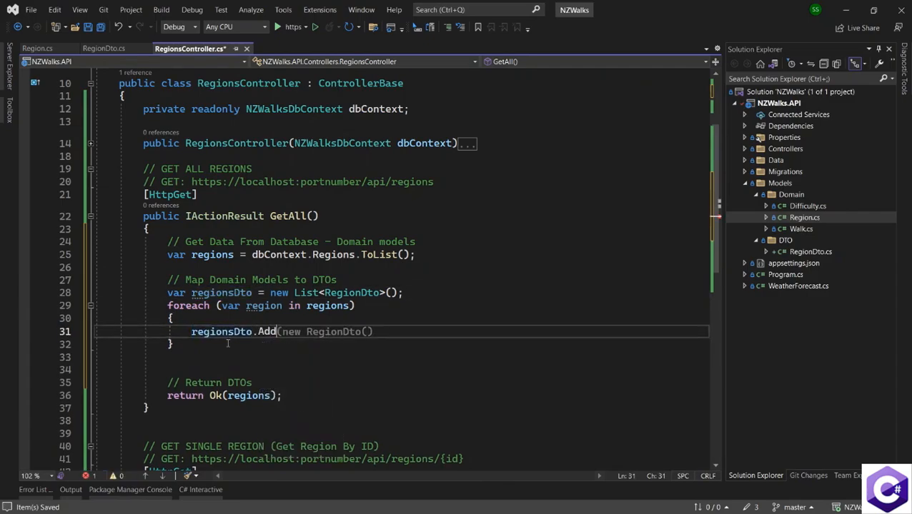
text({ })
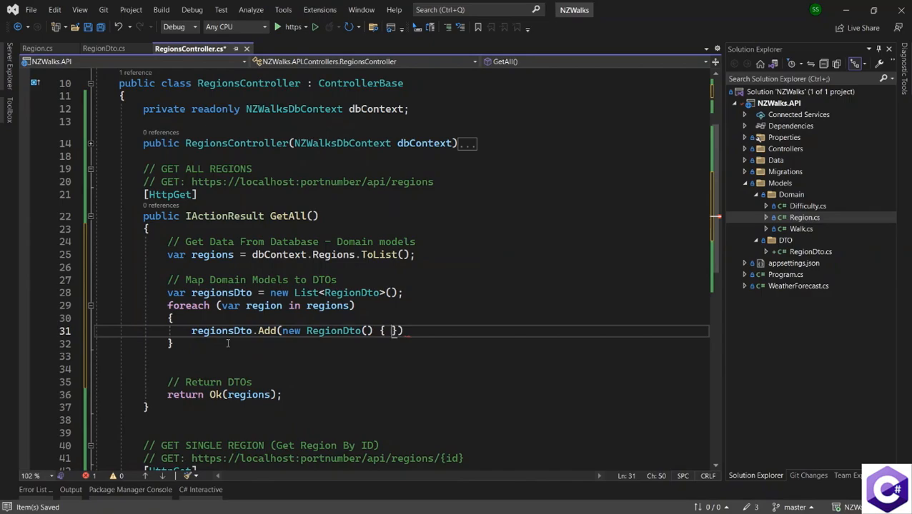
key(Enter)
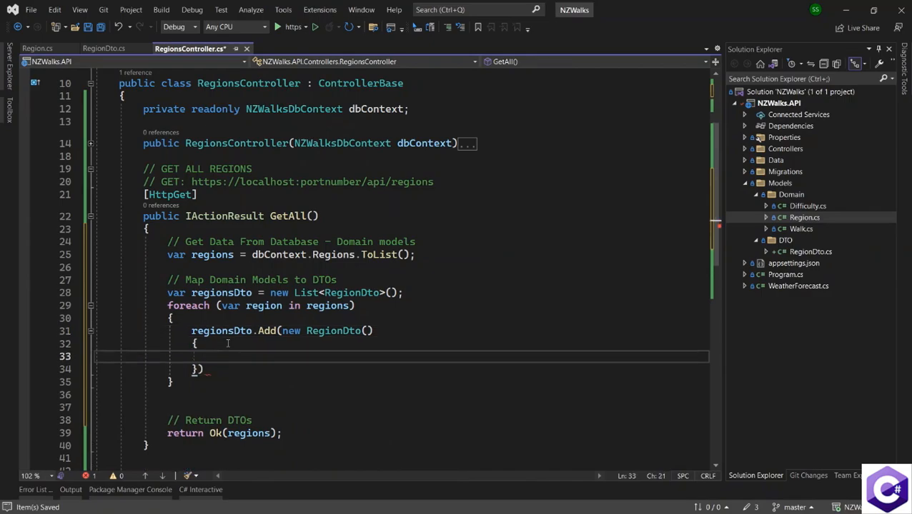
Step: Copy Id, Code, Name and RegionImageUrl from each region into the new RegionDto
text(Id)
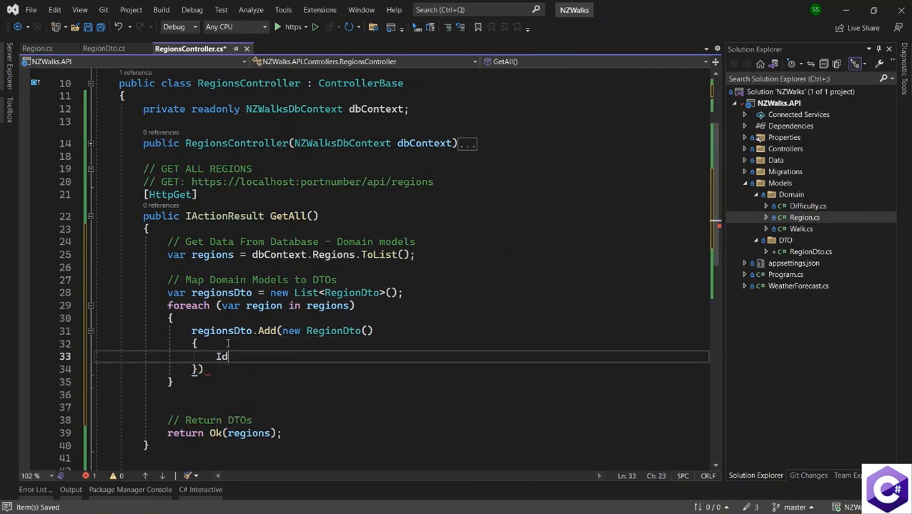
text(=)
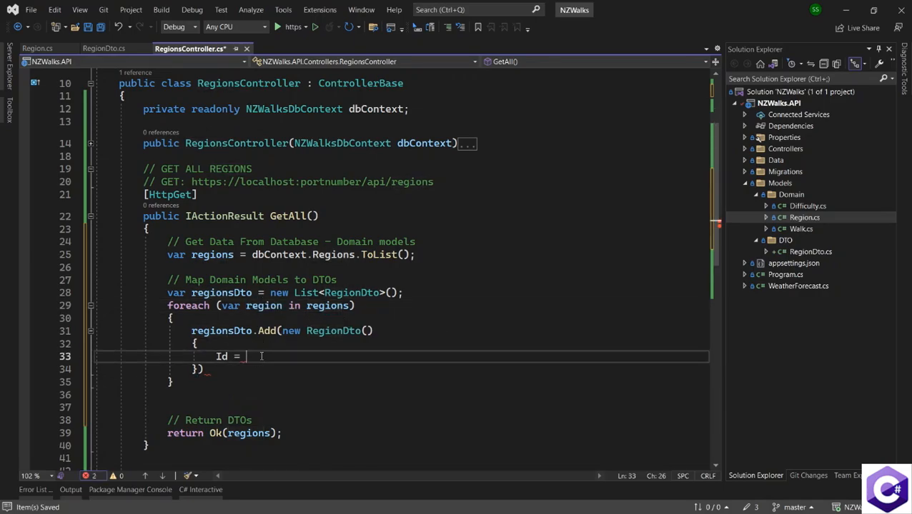
text(region.Id,)
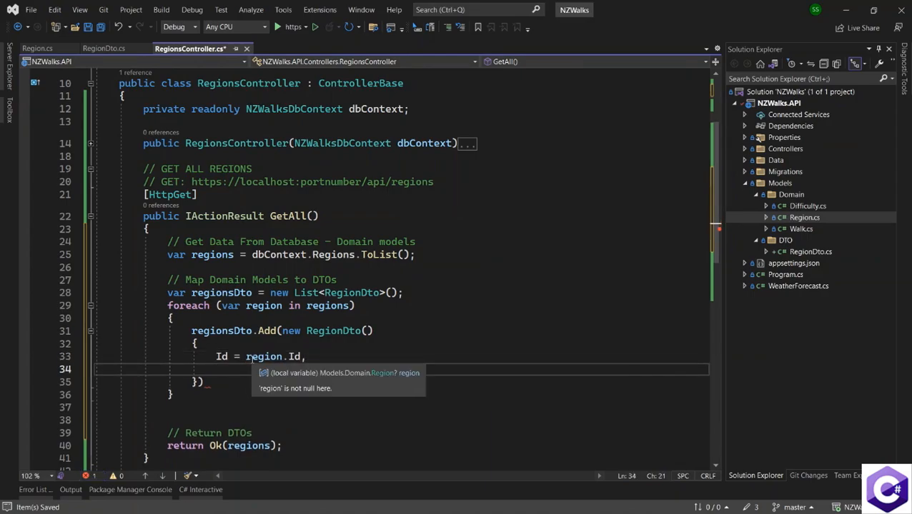
text(Code = region)
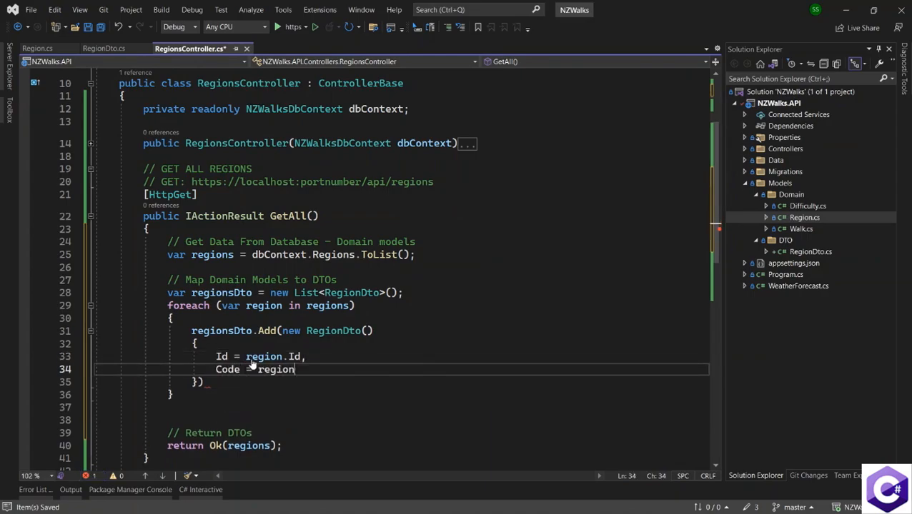
text(.Code,)
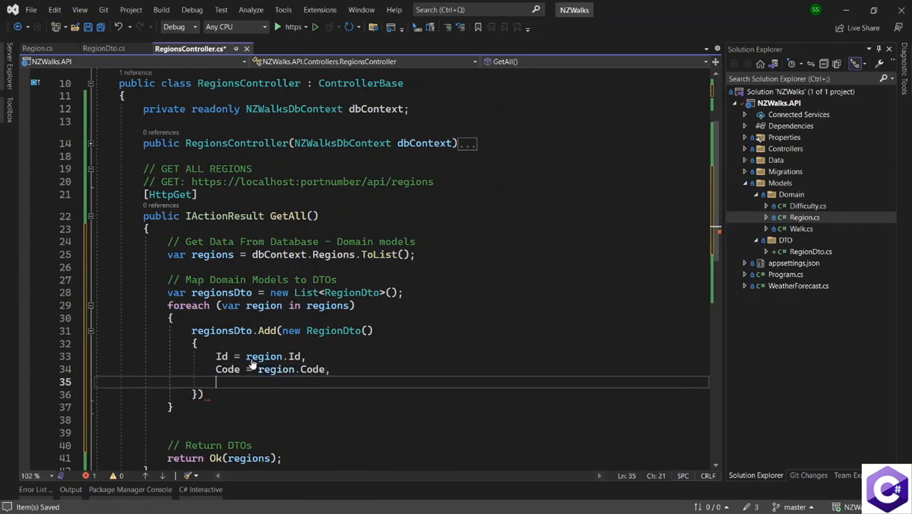
text(Name =)
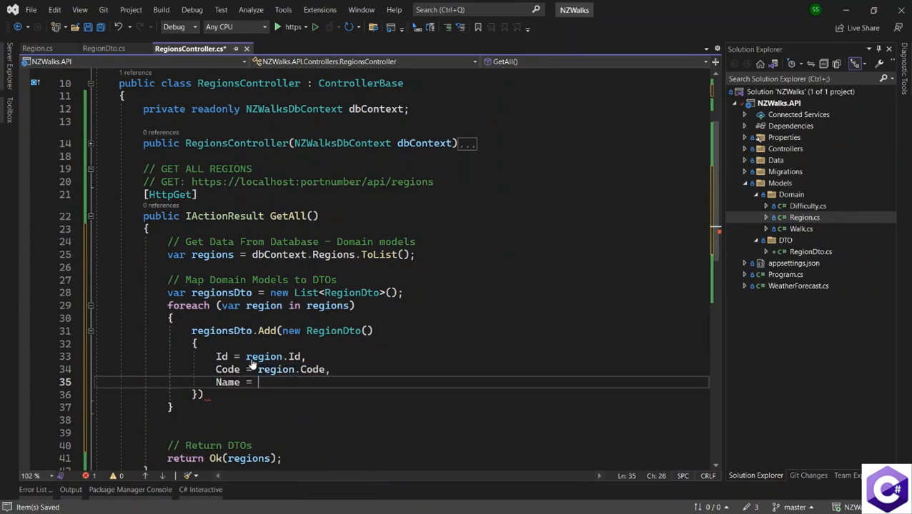
text(region.Name,)
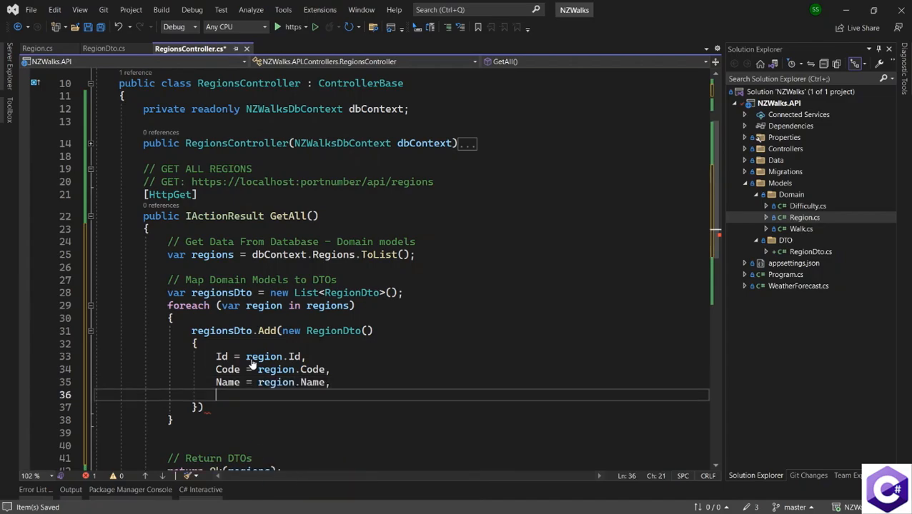
text(RegionImageUrl)
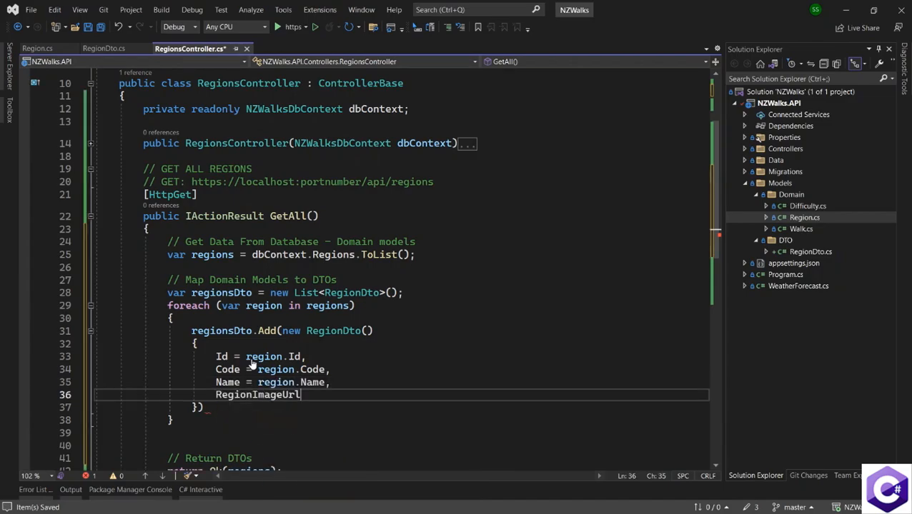
text(= region.RegionImageUrl)
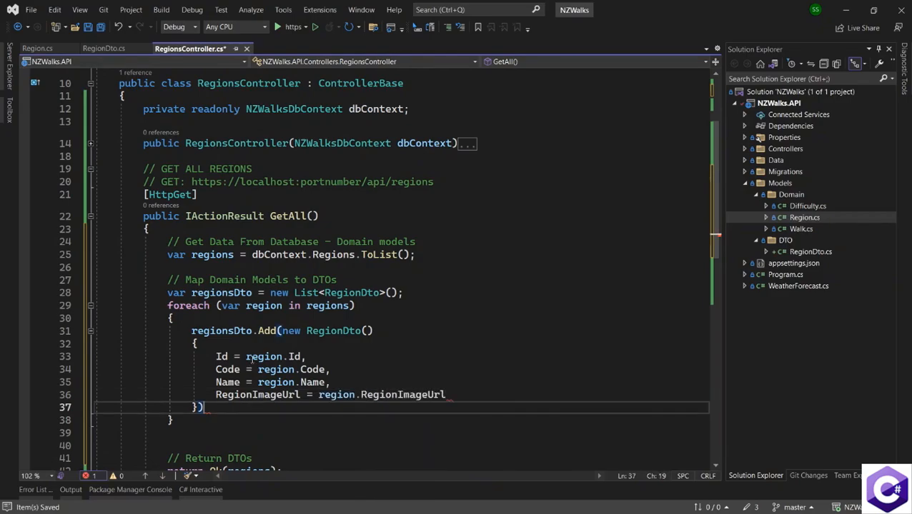
double_click(211, 254)
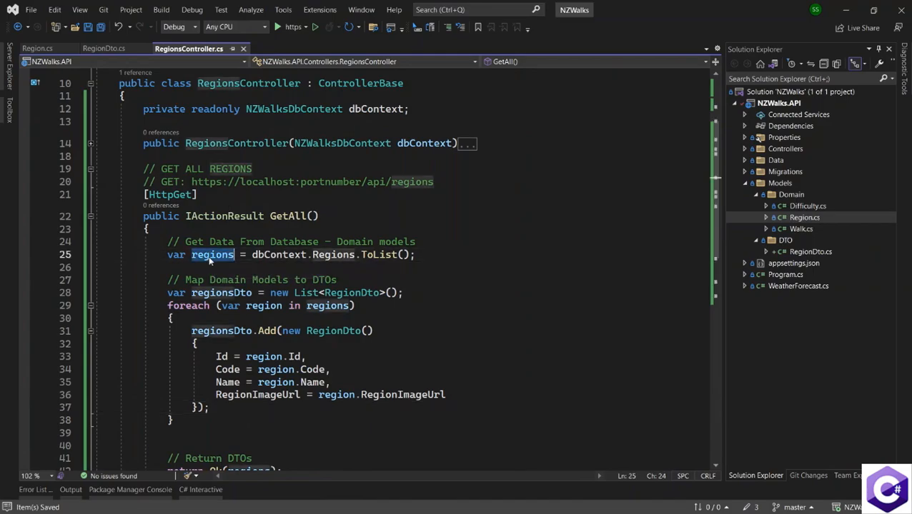
mouse_move(211, 259)
text(Domain)
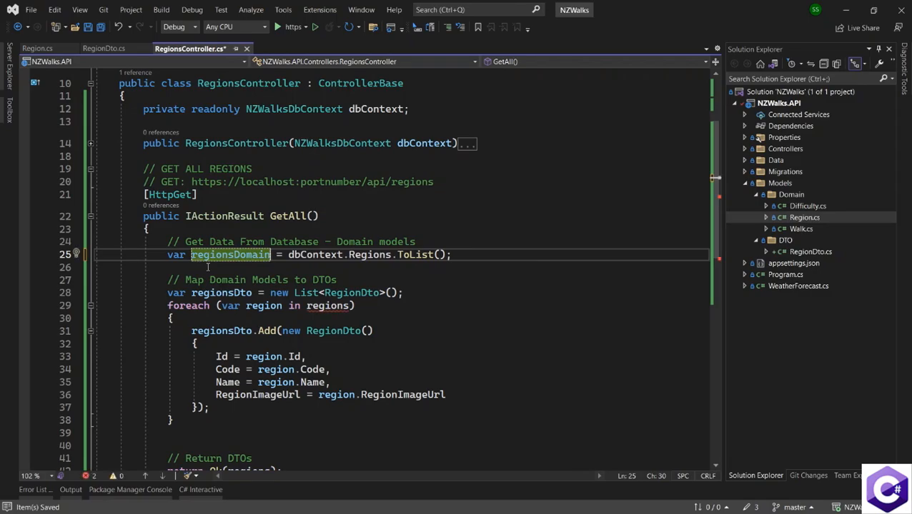
mouse_move(230, 254)
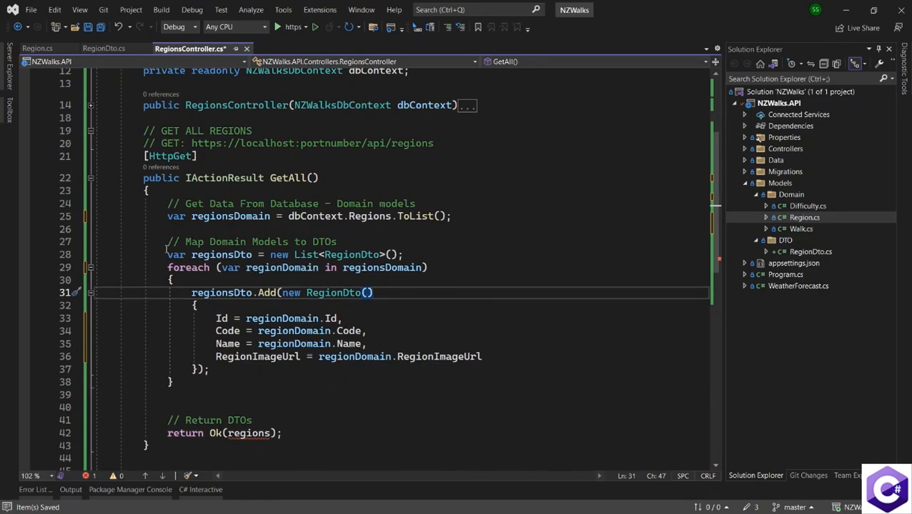
Step: Rename the domain variables to regionsDomain and regionDomain and return Ok(regionsDto)
drag(167, 254, 172, 381)
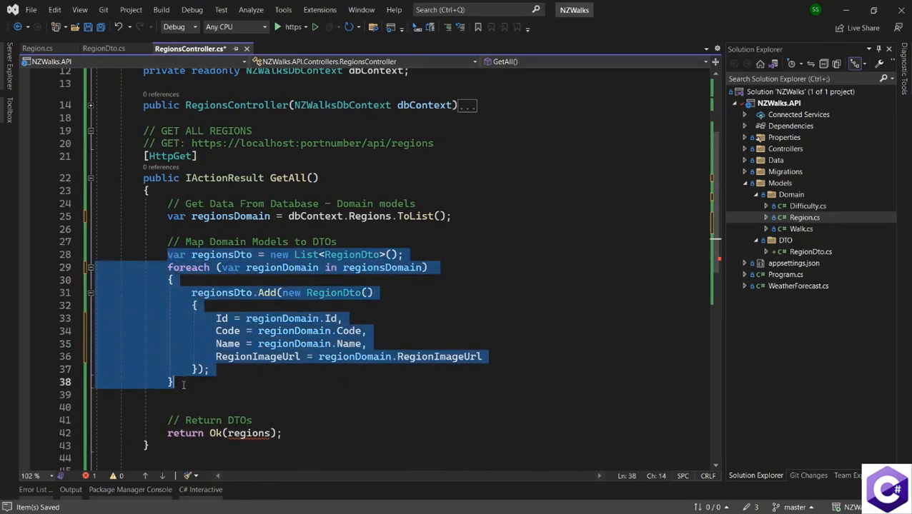
click(273, 395)
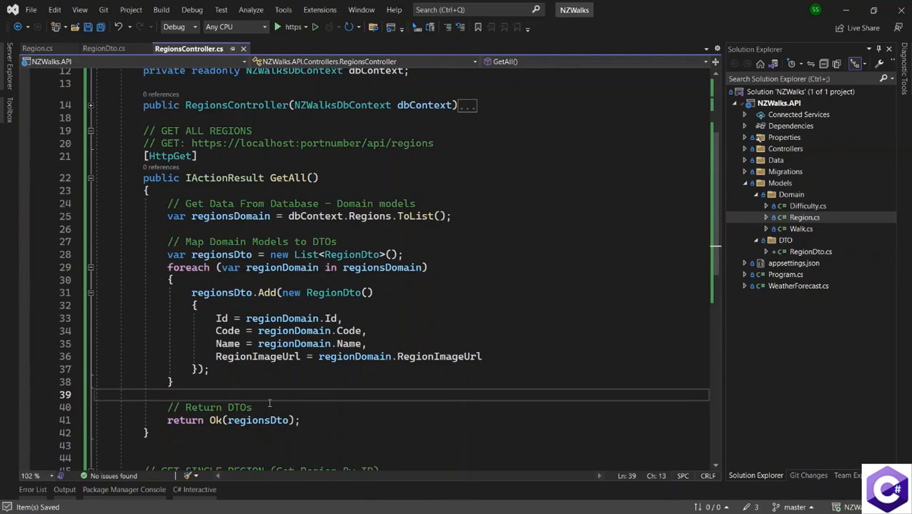
mouse_move(281, 268)
text(// Get Region Domain Model)
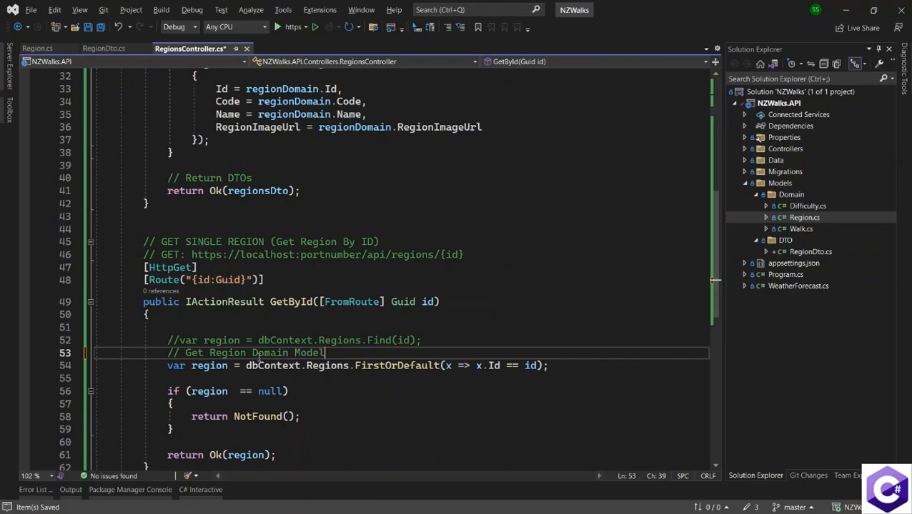
Step: Extend the GetById comment to 'Get Region Domain Model From Database' and use regionDomain in the null check
text(From Database)
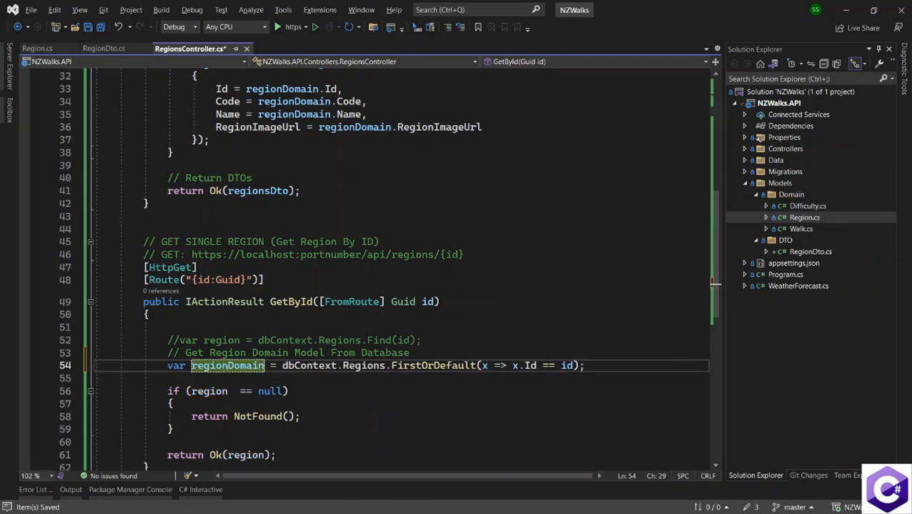
scroll(down, 3)
text(Domain)
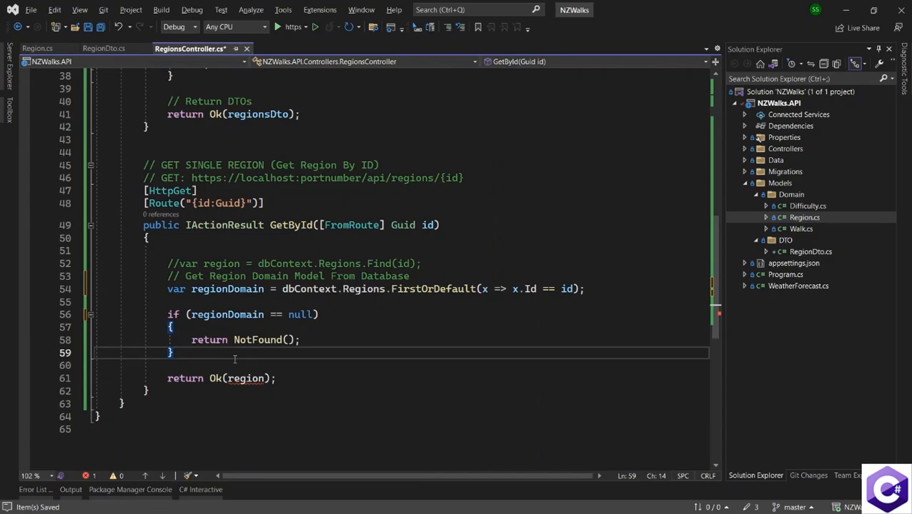
Step: Add the comment '// Map/Convert Region Domain Model to Region DTO' in GetById
text(//)
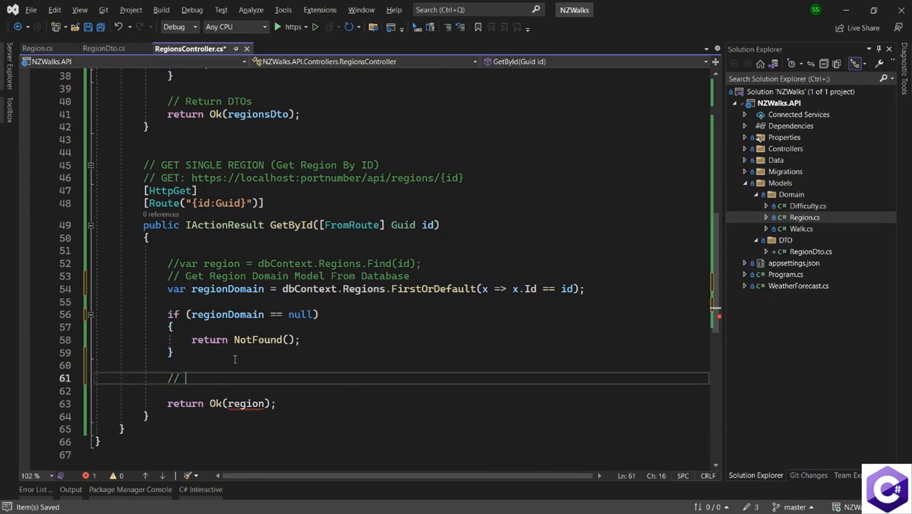
text(Map)
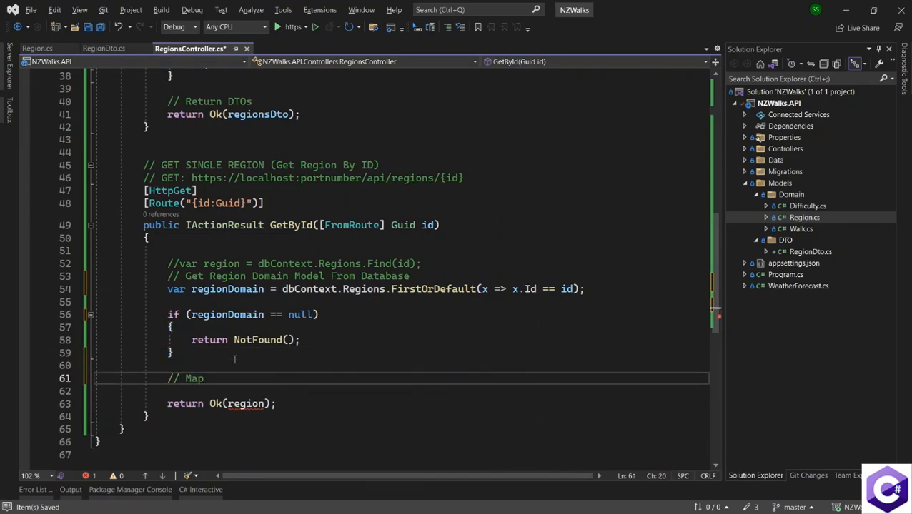
text(/Con)
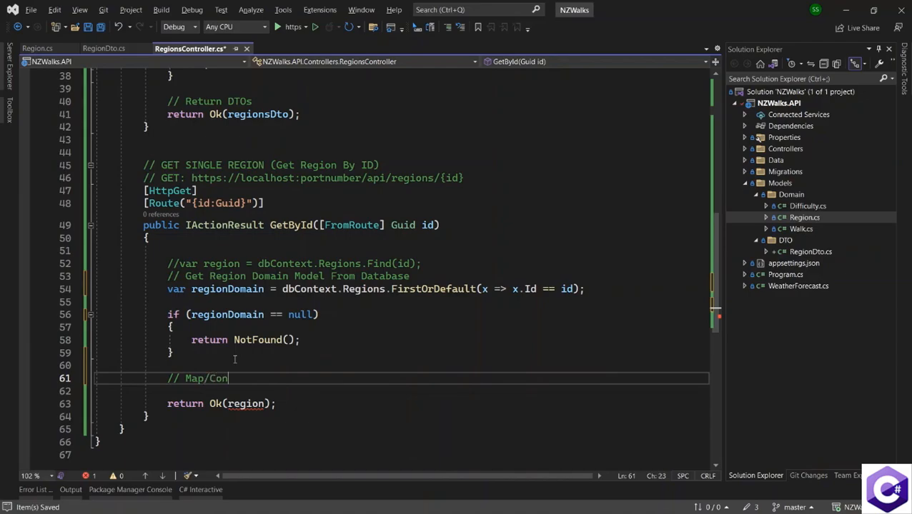
text(vert)
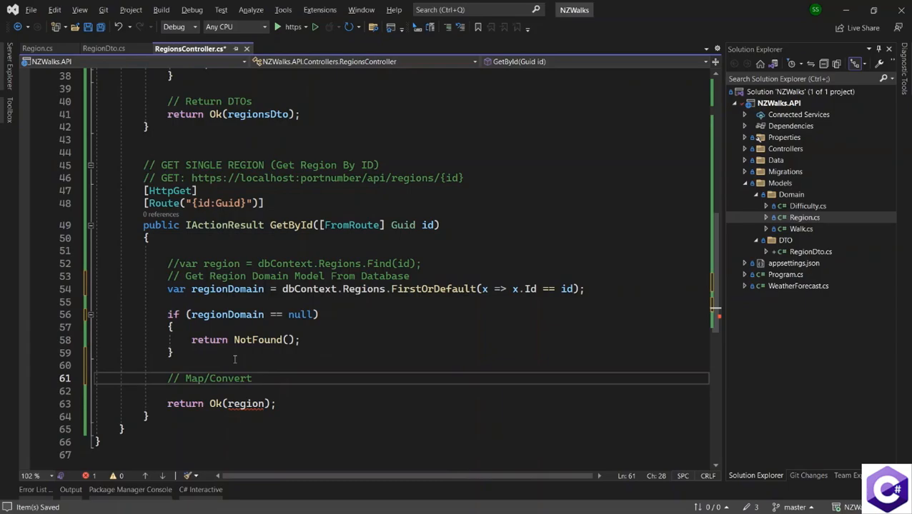
text(Region Domain Mod)
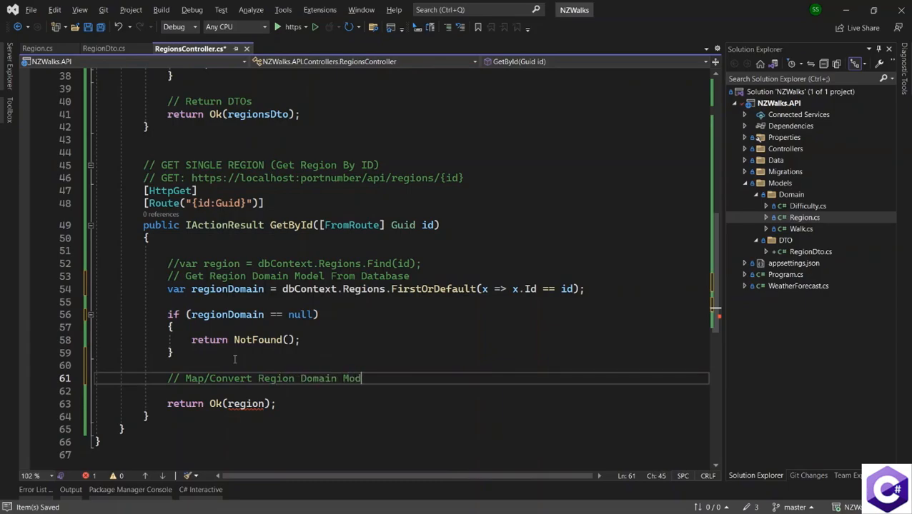
text(el to Region)
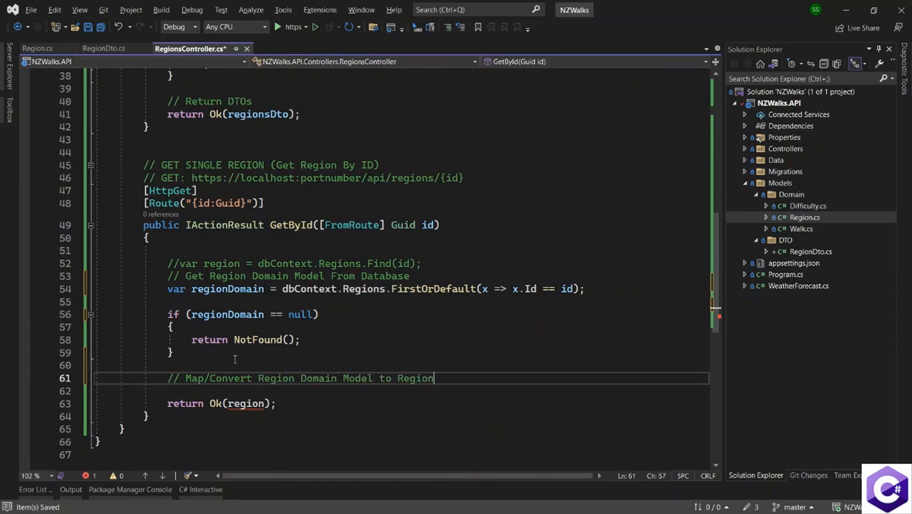
text(DTO)
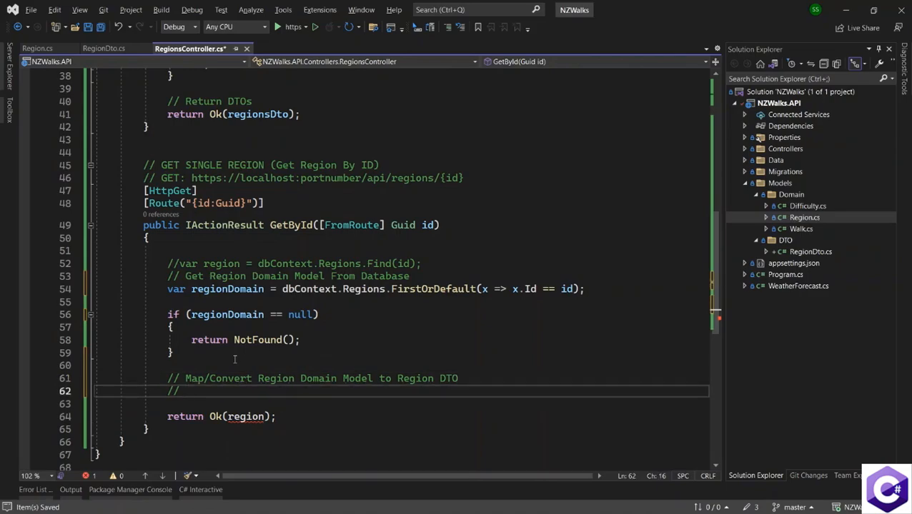
key(Enter)
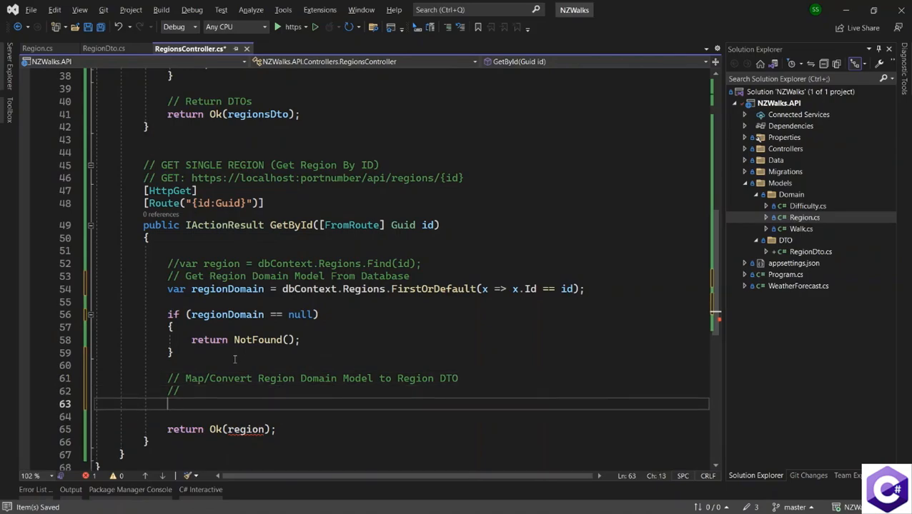
Step: Declare 'var regionDto = new RegionDto { }' below the mapping comment
text(var region)
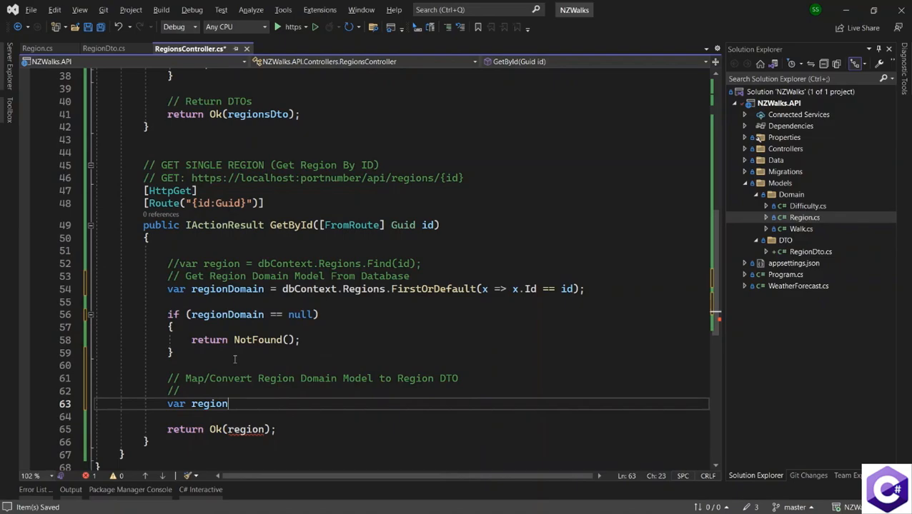
text(Dto =)
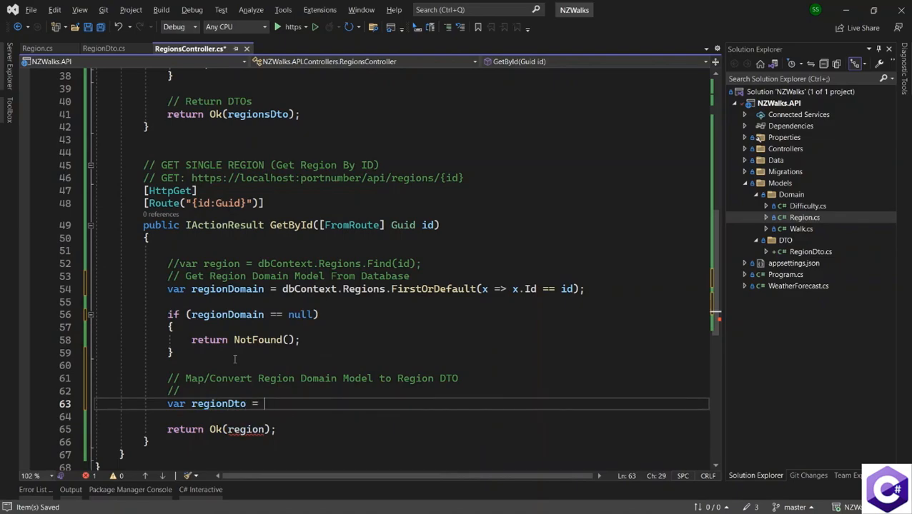
text(new Regi)
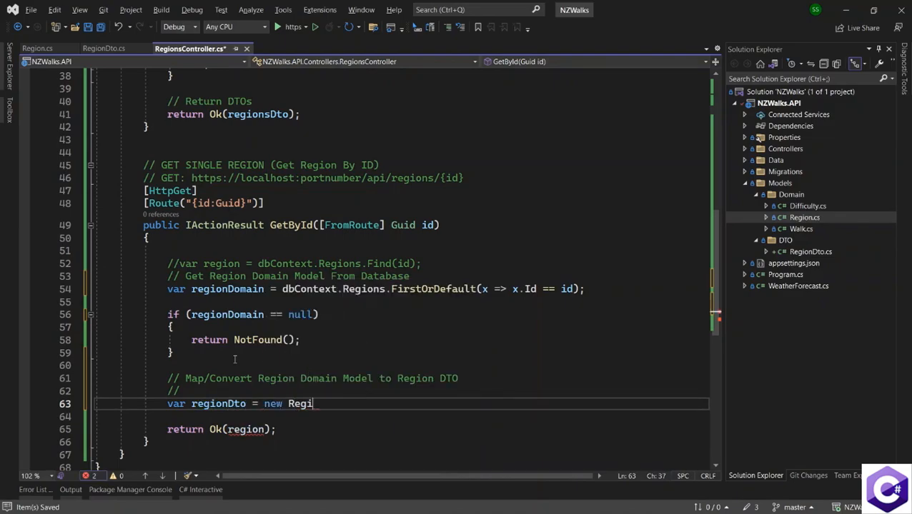
text(onDto { })
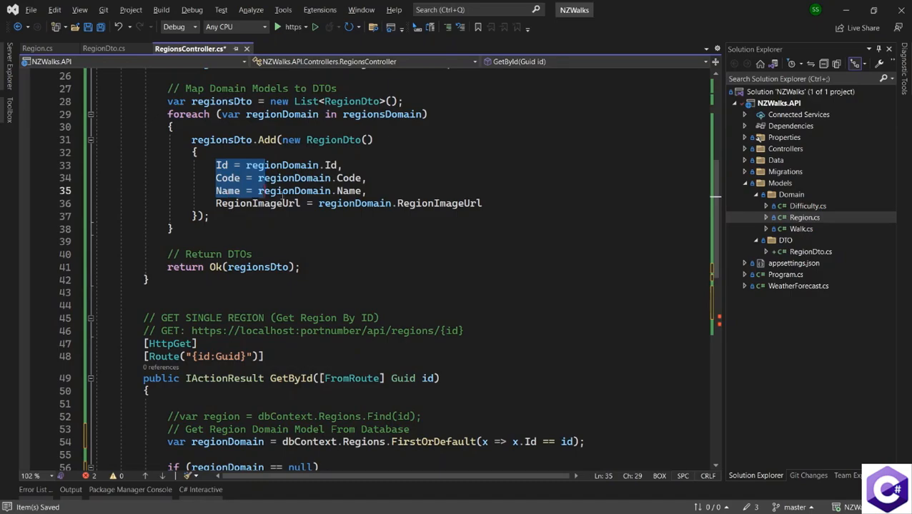
Step: Close the regionDto initializer with ';' and return Ok(regionDto) under a return-to-client comment
scroll(down, 3)
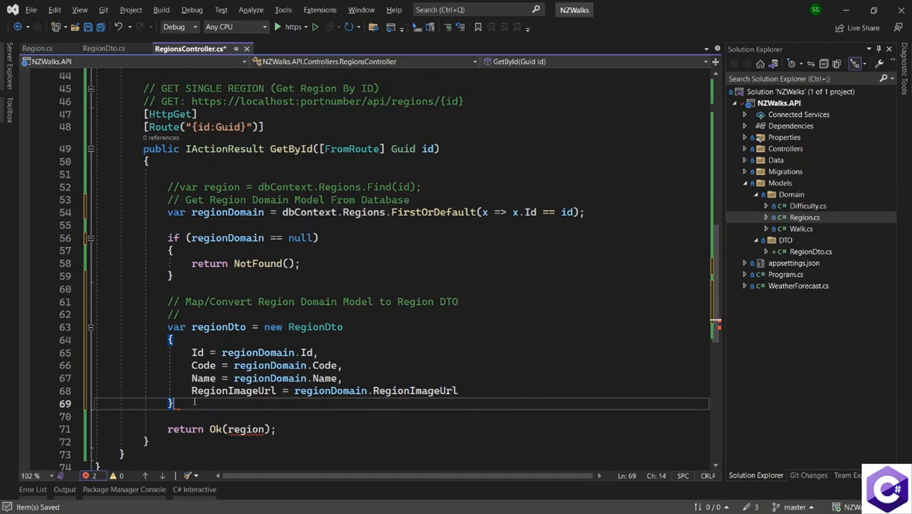
text(;)
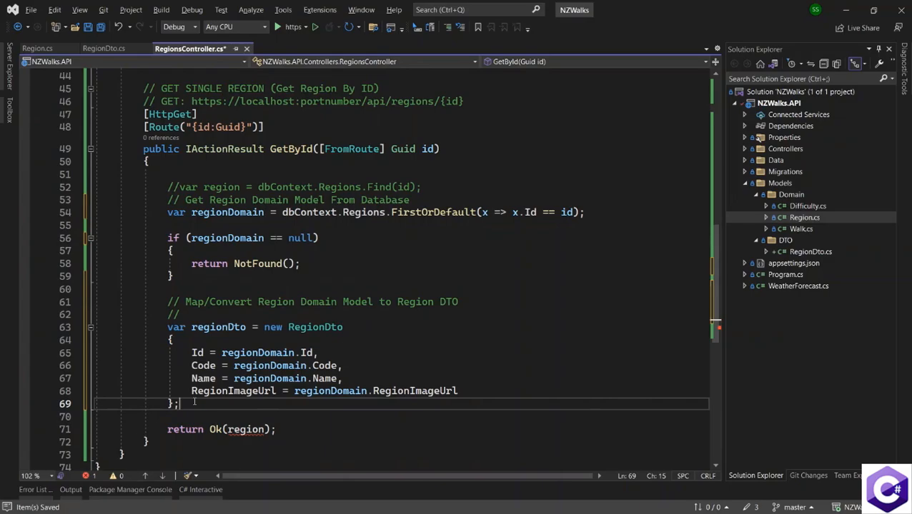
mouse_move(217, 325)
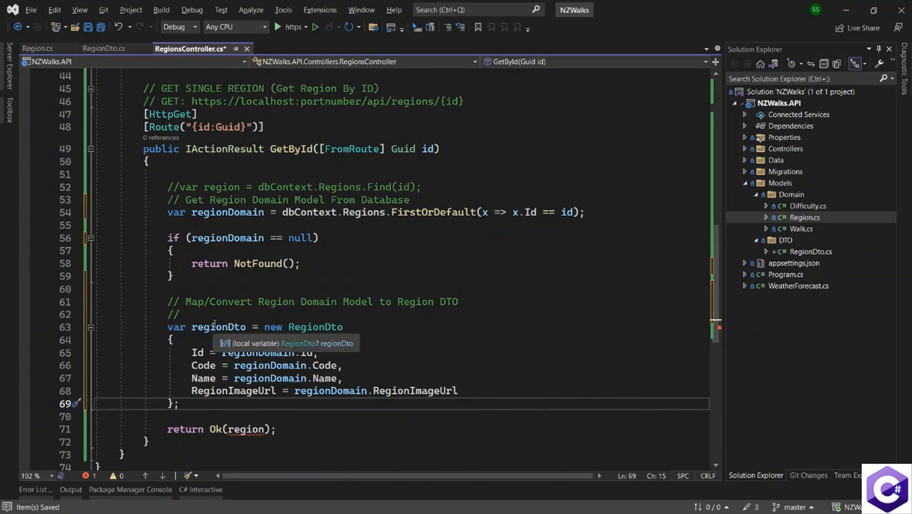
double_click(217, 326)
text(Dto)
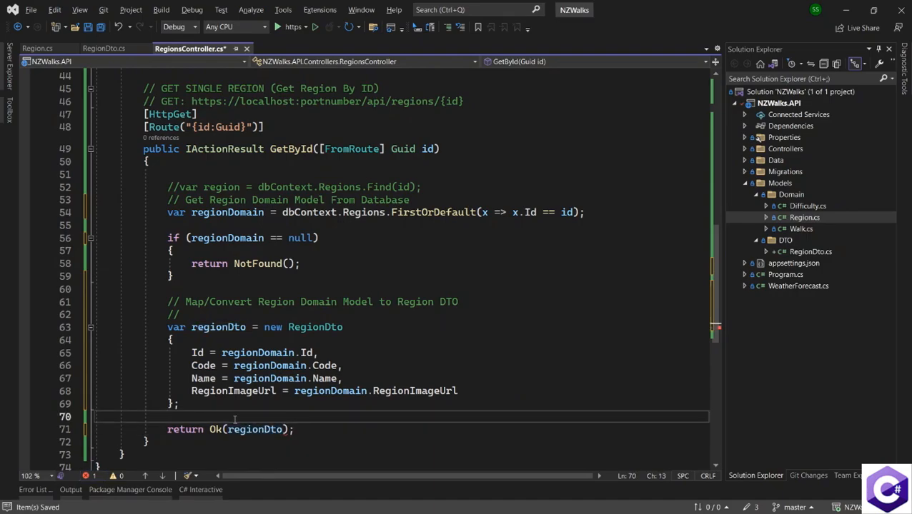
text(// Return DTO back to cl)
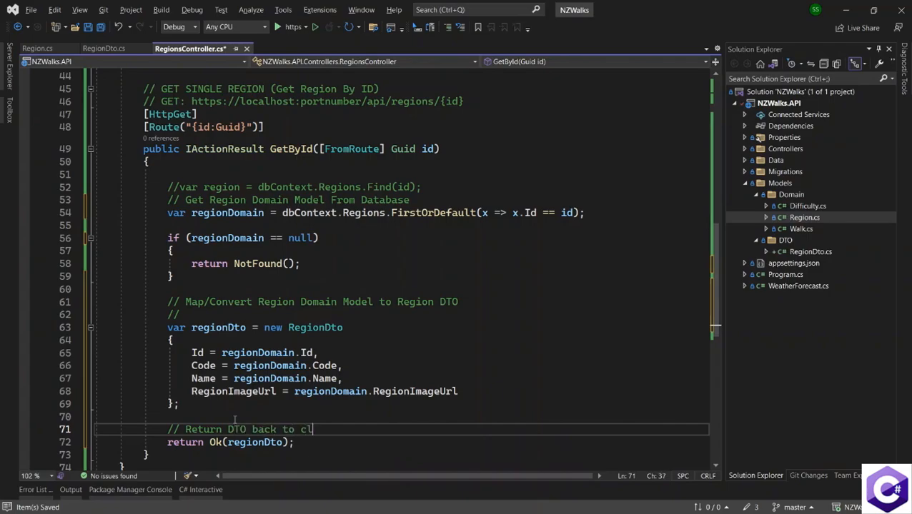
text(ient)
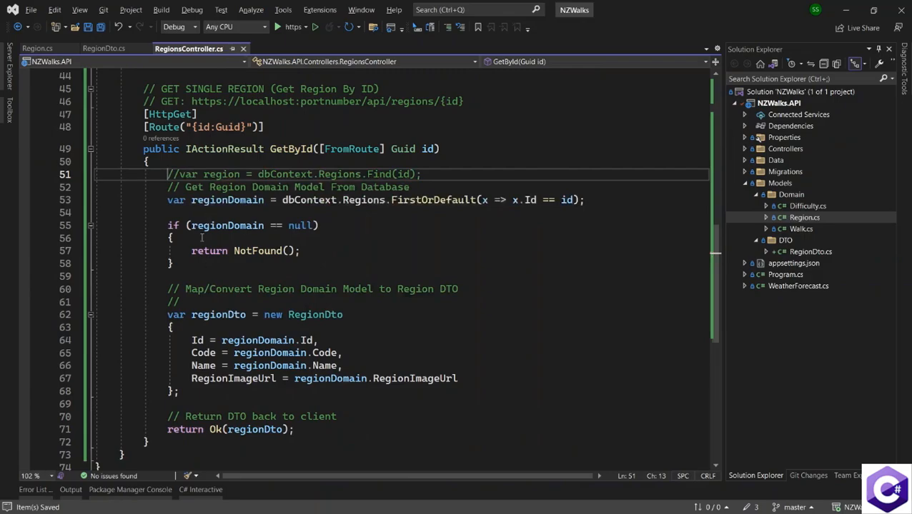
mouse_move(306, 288)
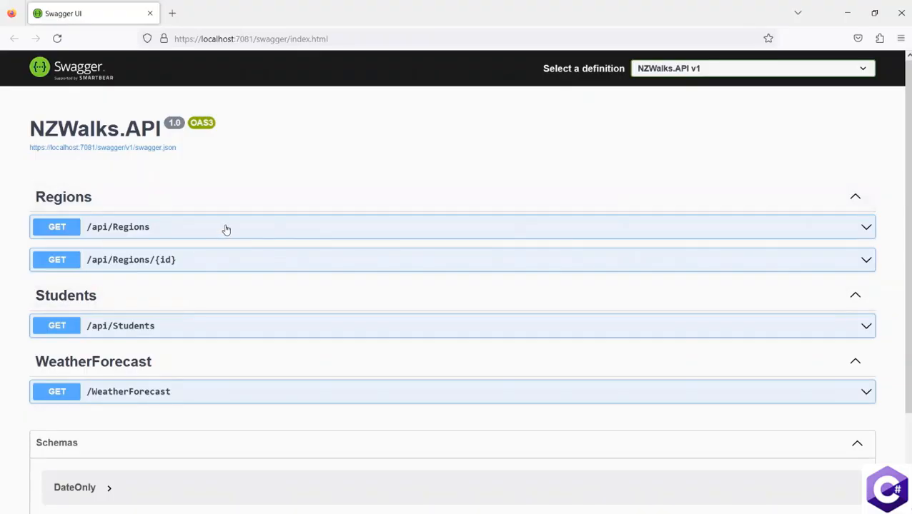
Step: Execute GET /api/Regions, get 200 with the Auckland (AKL) DTO, and select its id value
click(225, 226)
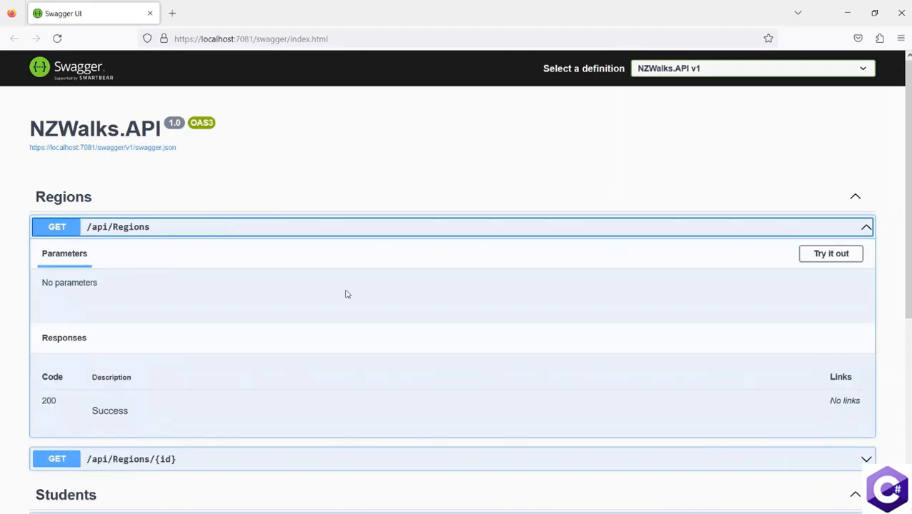
click(829, 254)
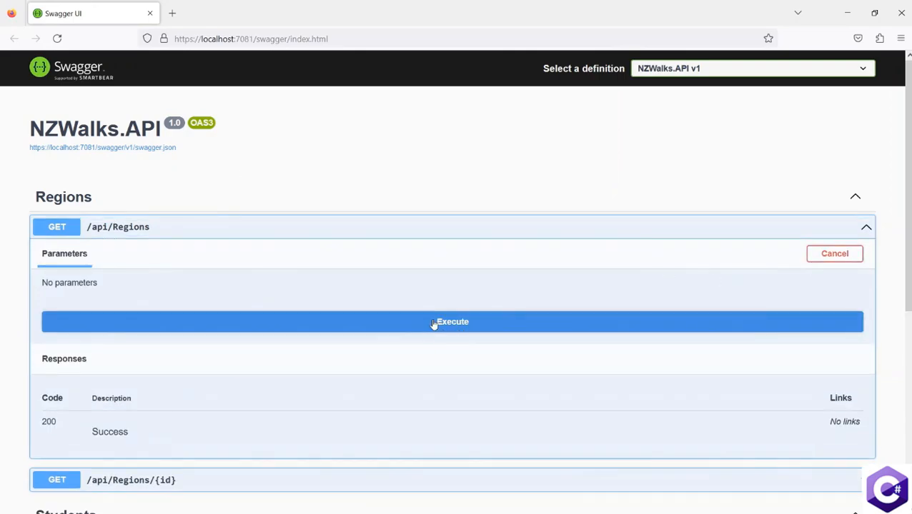
click(434, 323)
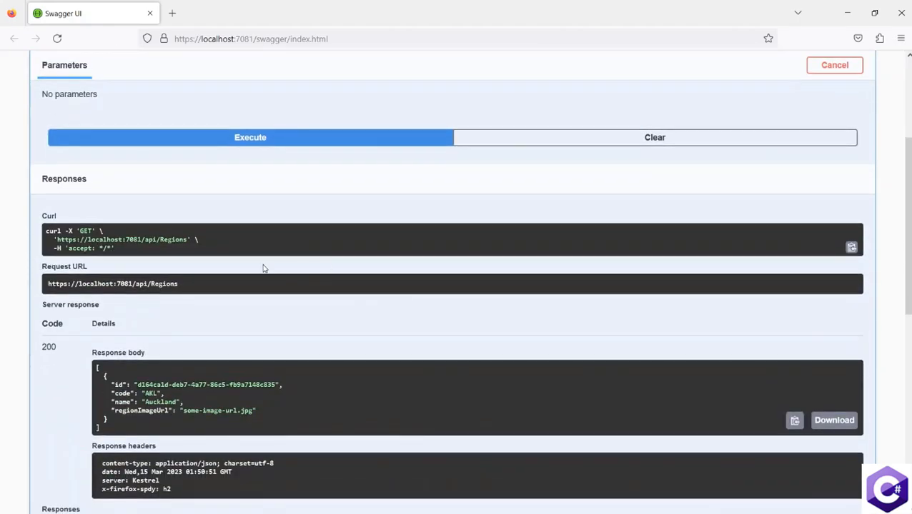
double_click(48, 347)
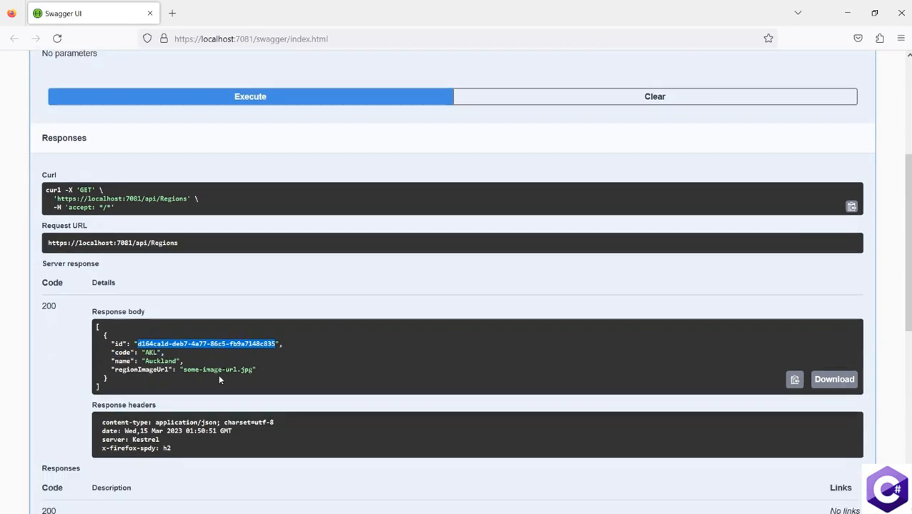
scroll(down, 3)
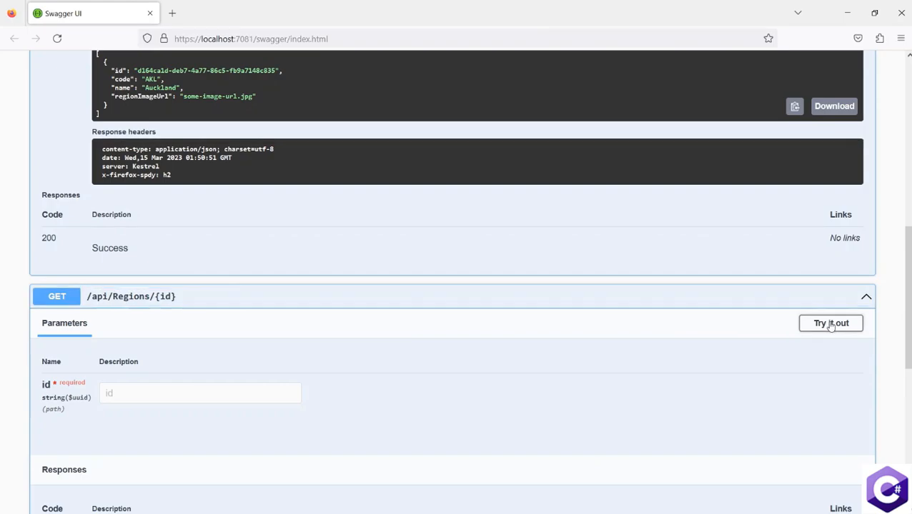
Step: Execute GET /api/Regions/{id} with Auckland's id and receive the region
click(830, 323)
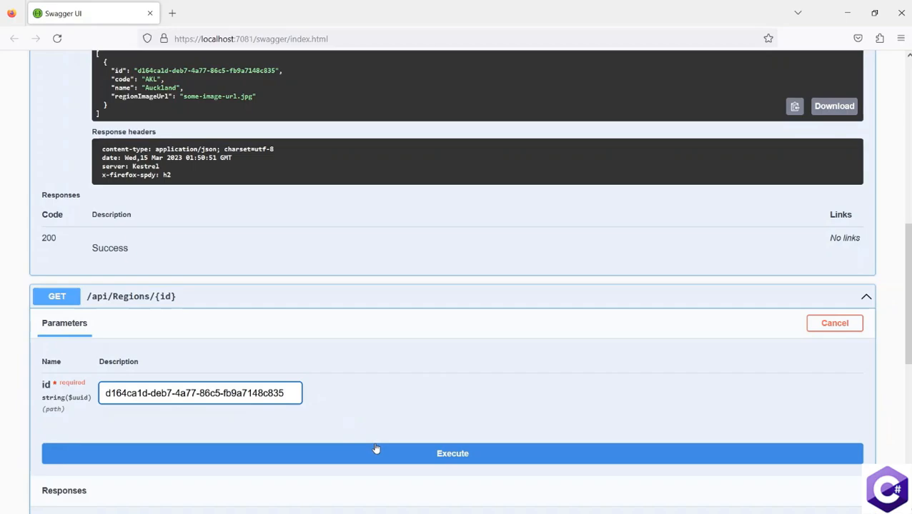
click(452, 453)
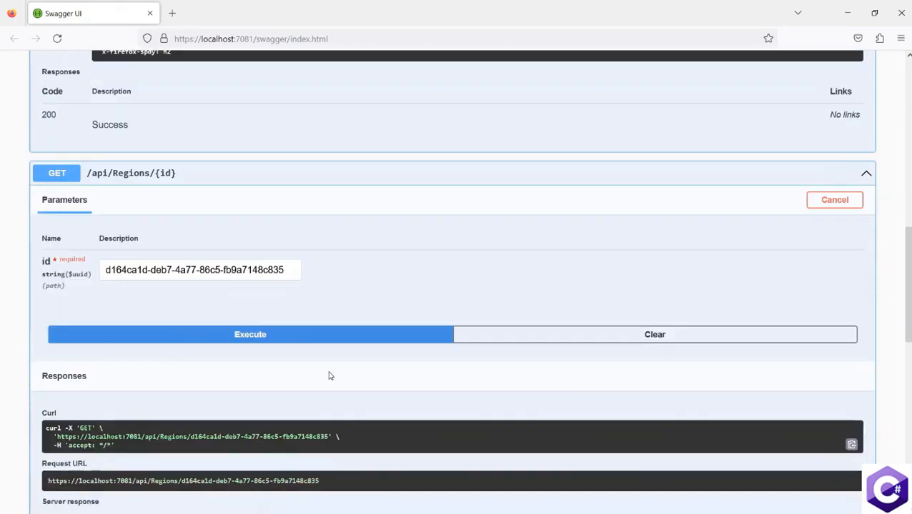
Step: Request an id with its last character altered and confirm a 404 Not Found
click(248, 334)
text(4)
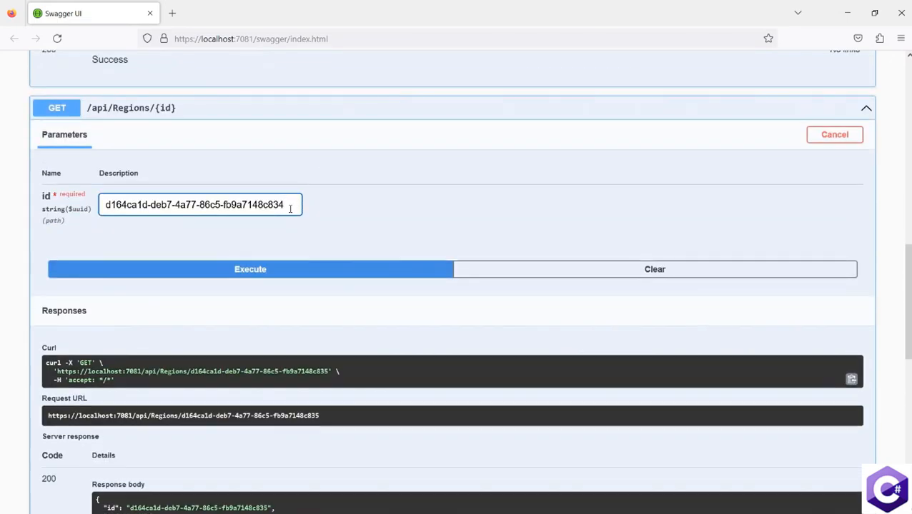
mouse_move(271, 237)
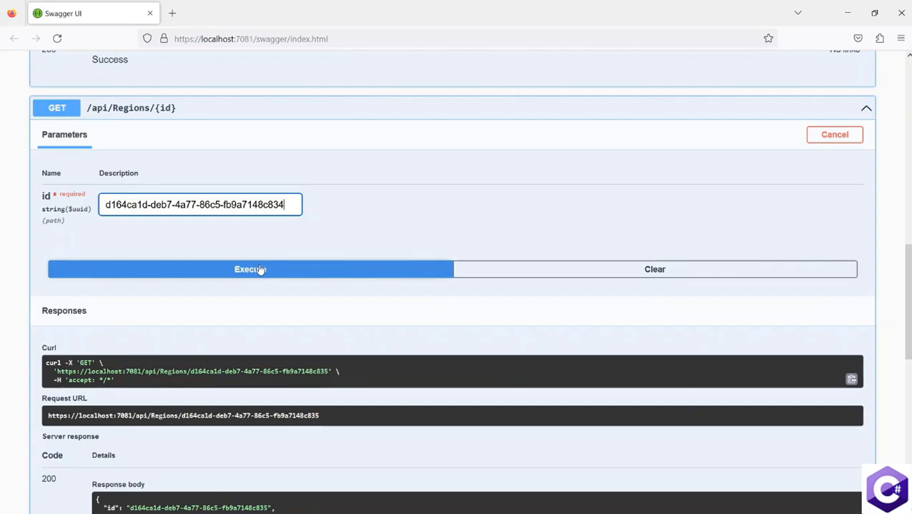
click(250, 268)
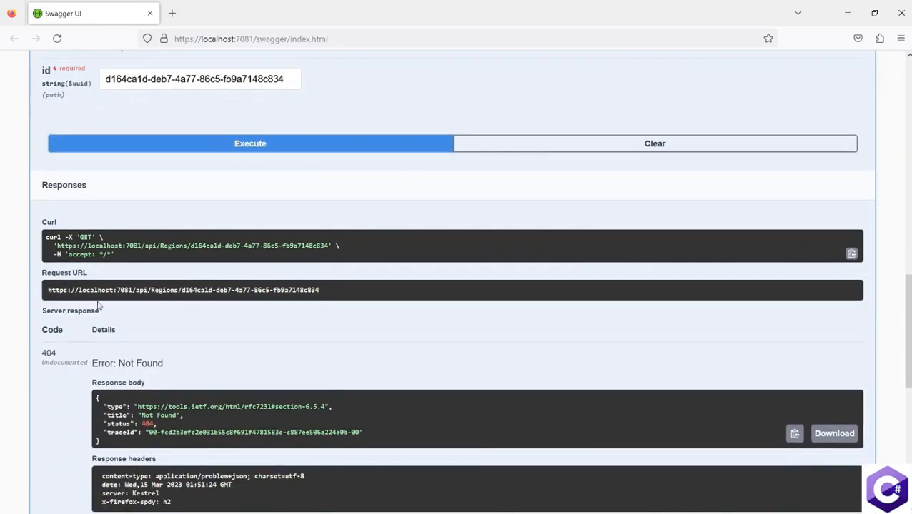
double_click(47, 352)
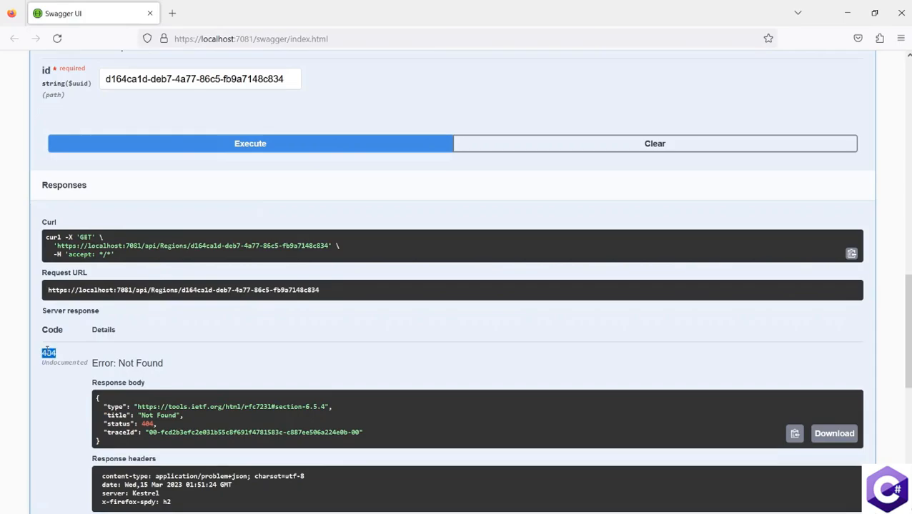